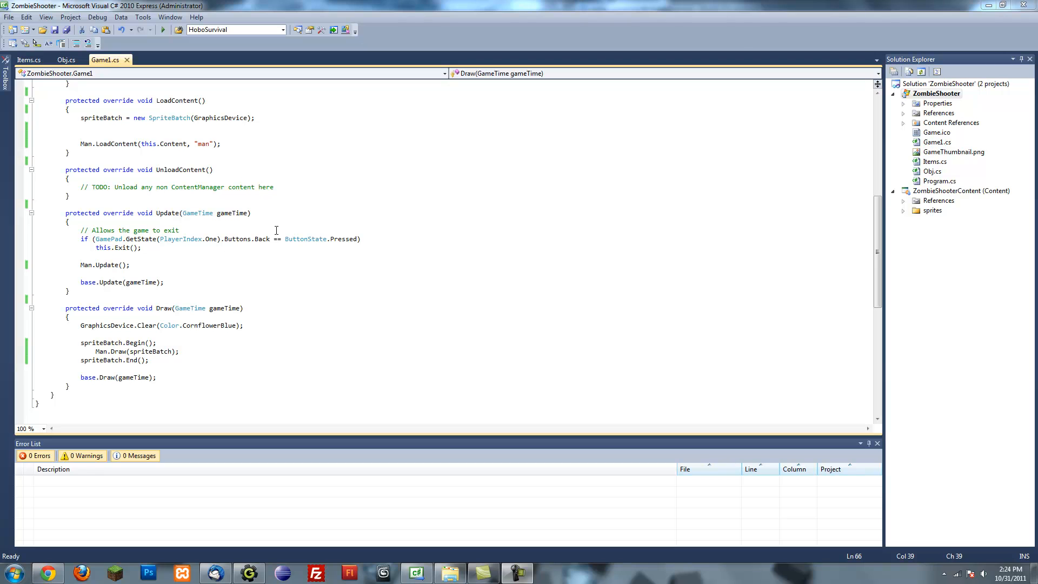
pyautogui.moveTo(305, 239)
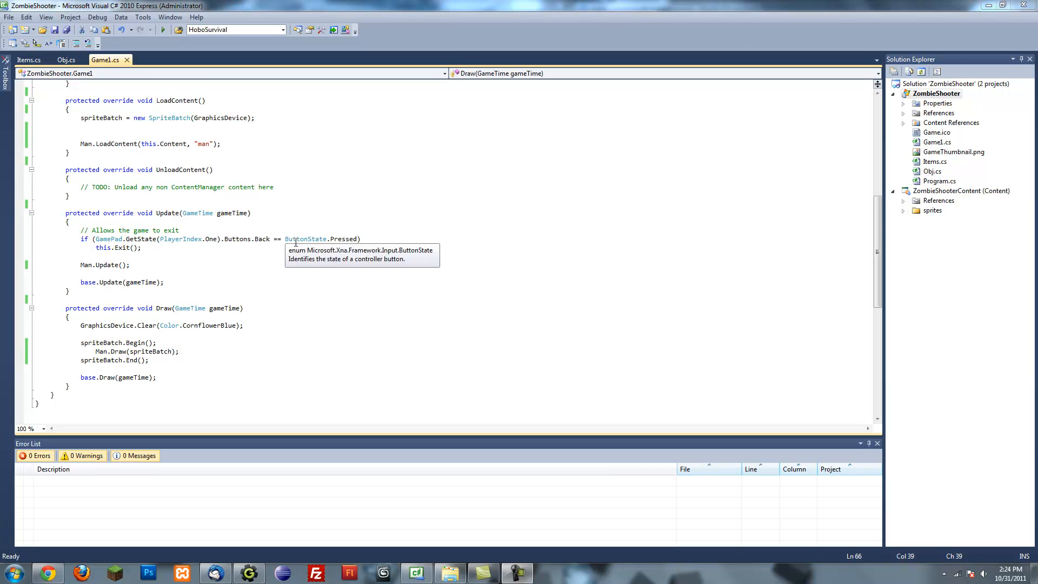
pyautogui.moveTo(318, 371)
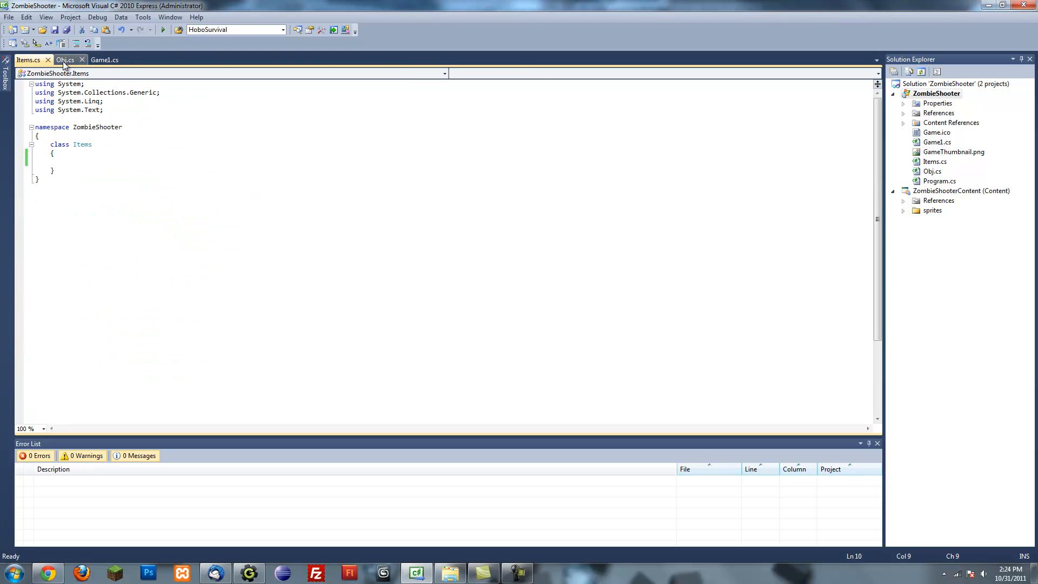
# Look over Obj.cs and Game1.cs, then run the game to test it.
pyautogui.click(66, 59)
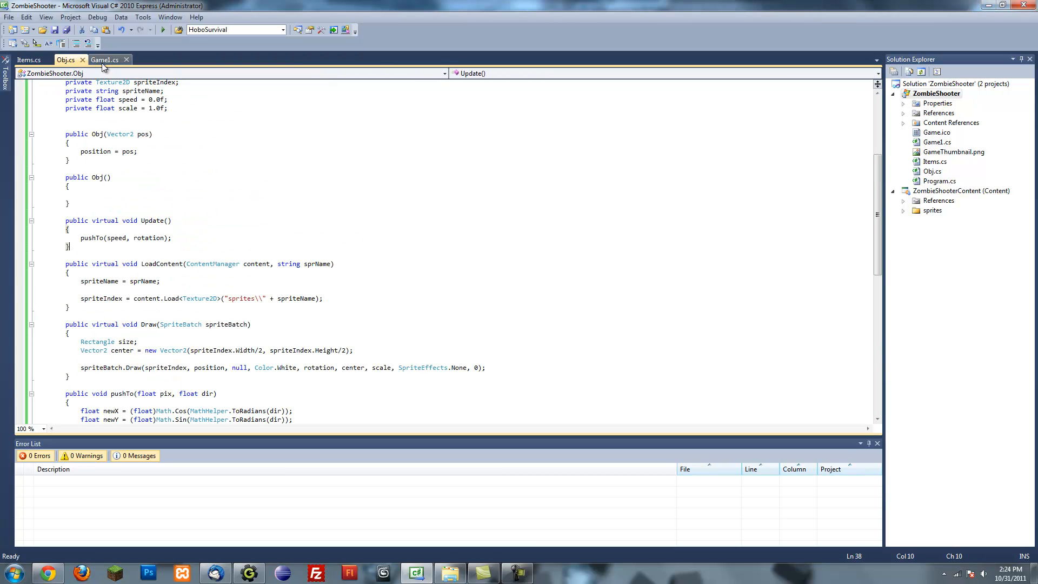
pyautogui.click(105, 60)
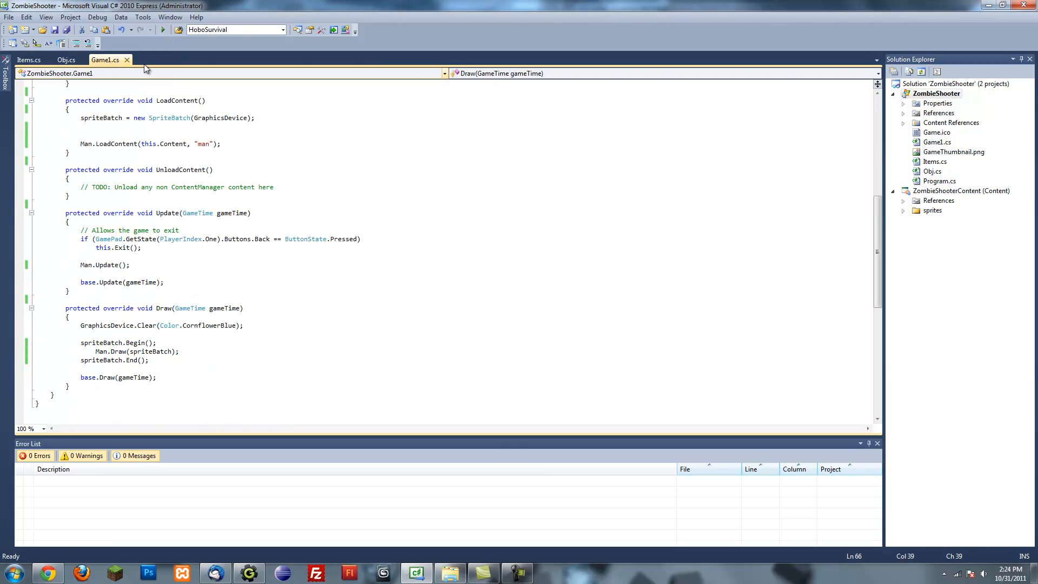
pyautogui.click(162, 29)
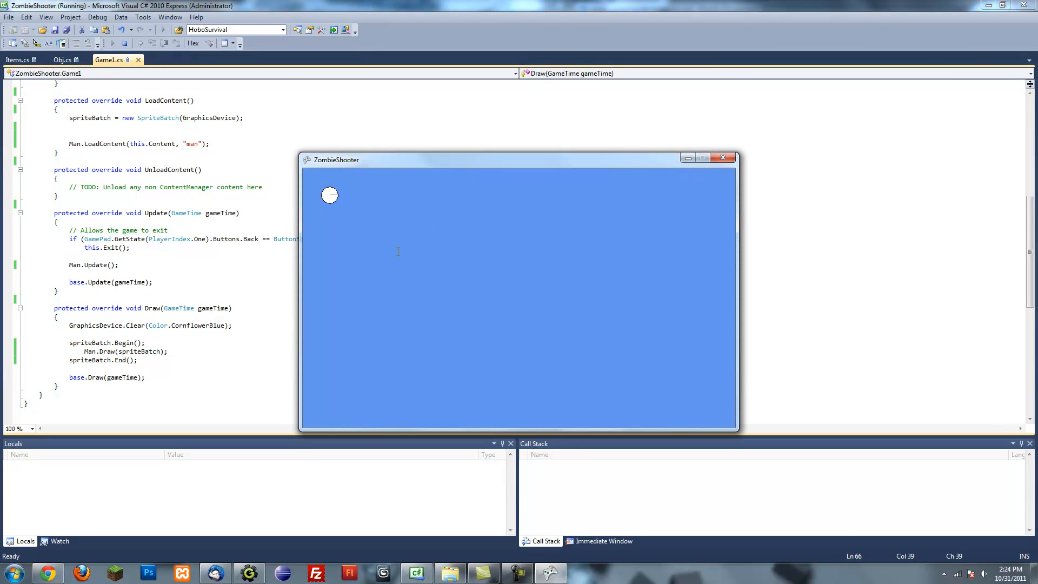
pyautogui.moveTo(725, 284)
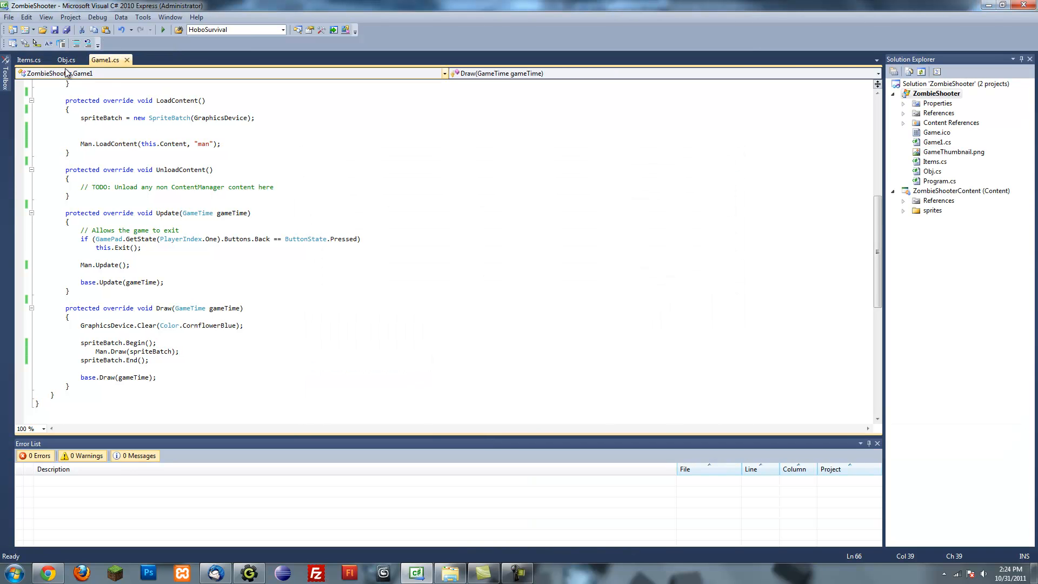
# Wrap the rotation argument of Obj.cs's Draw call in MathHelper.ToRadians and save.
pyautogui.click(66, 59)
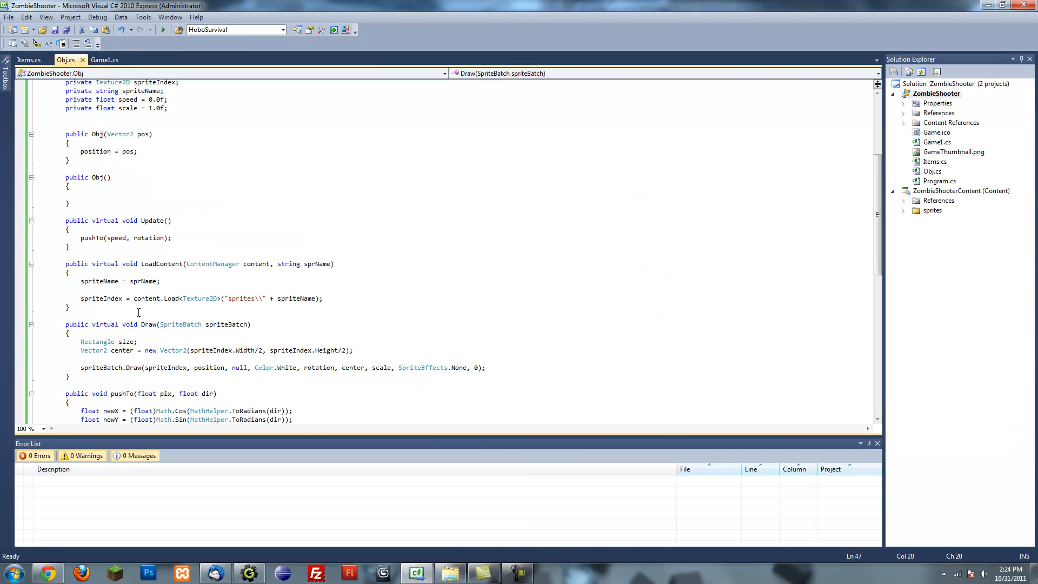
pyautogui.scroll(-3)
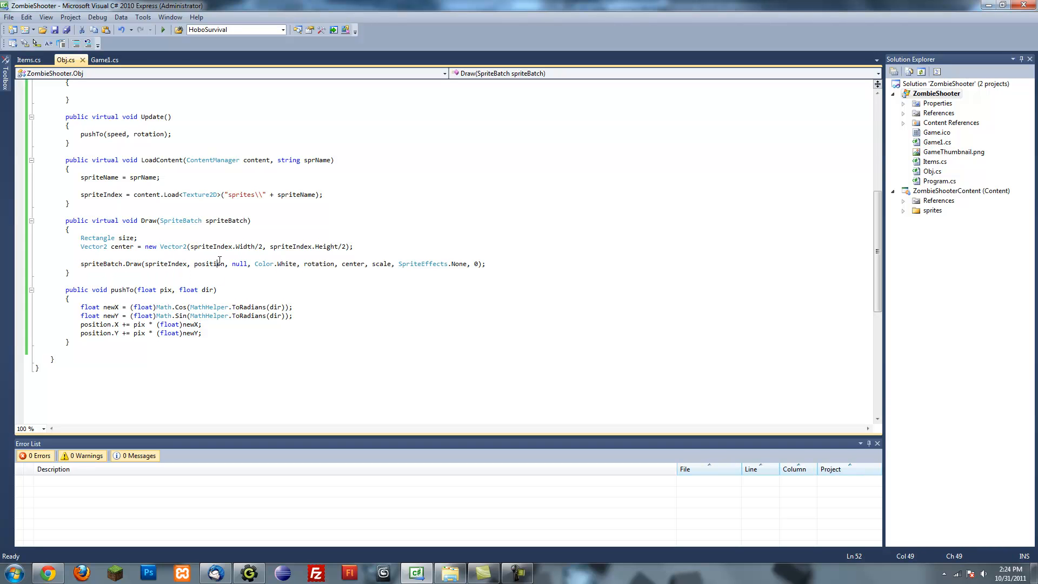
pyautogui.click(355, 275)
pyautogui.write('MathHelper.')
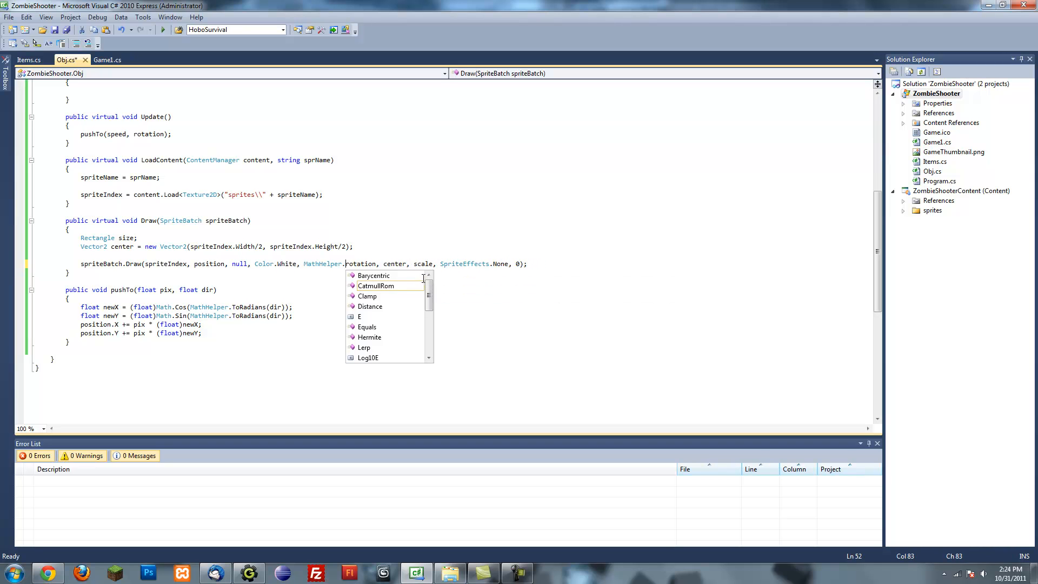
pyautogui.write('c')
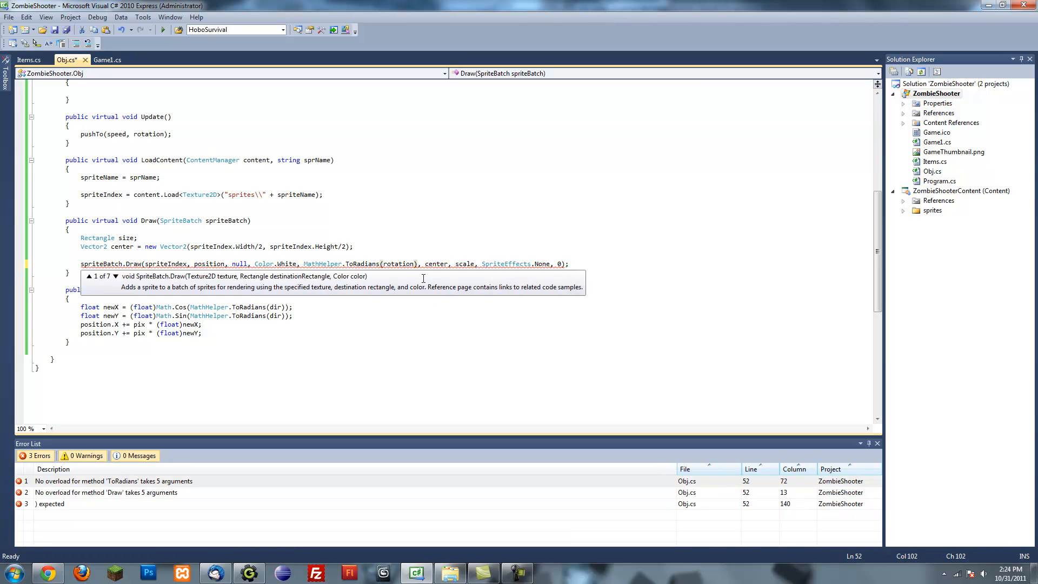
pyautogui.press('ctrl+s')
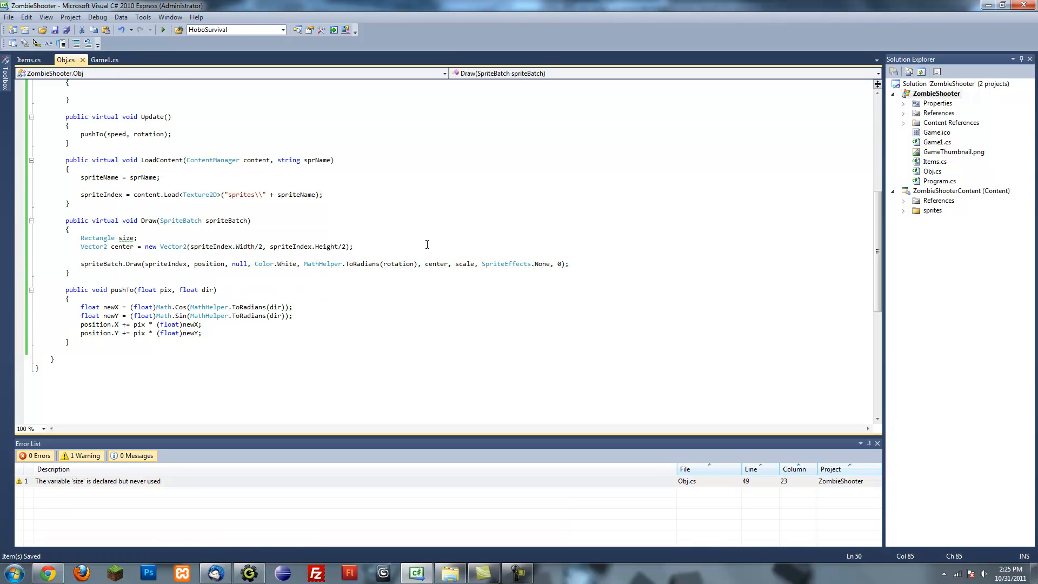
pyautogui.scroll(3)
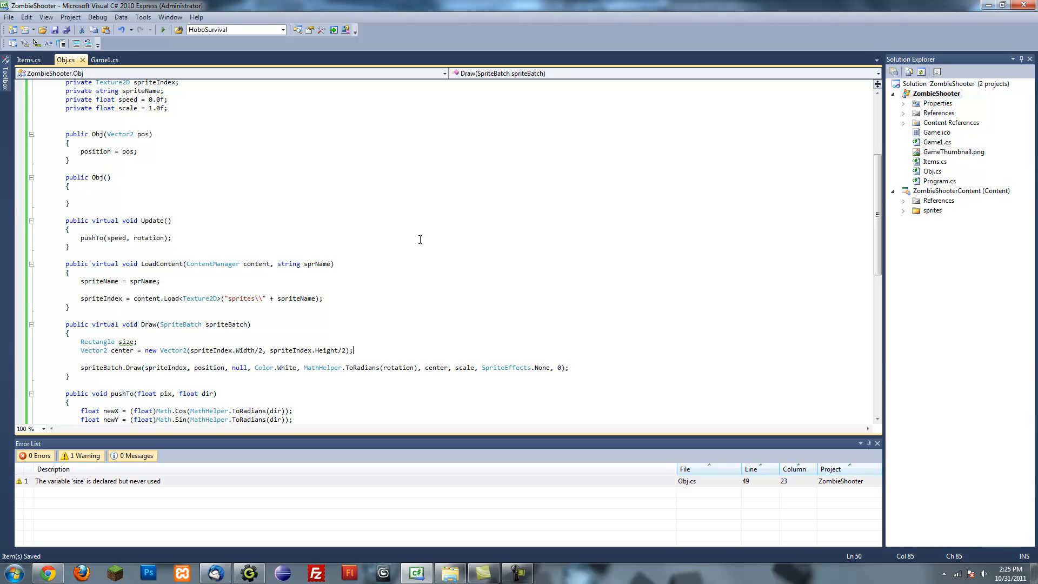
pyautogui.moveTo(369, 239)
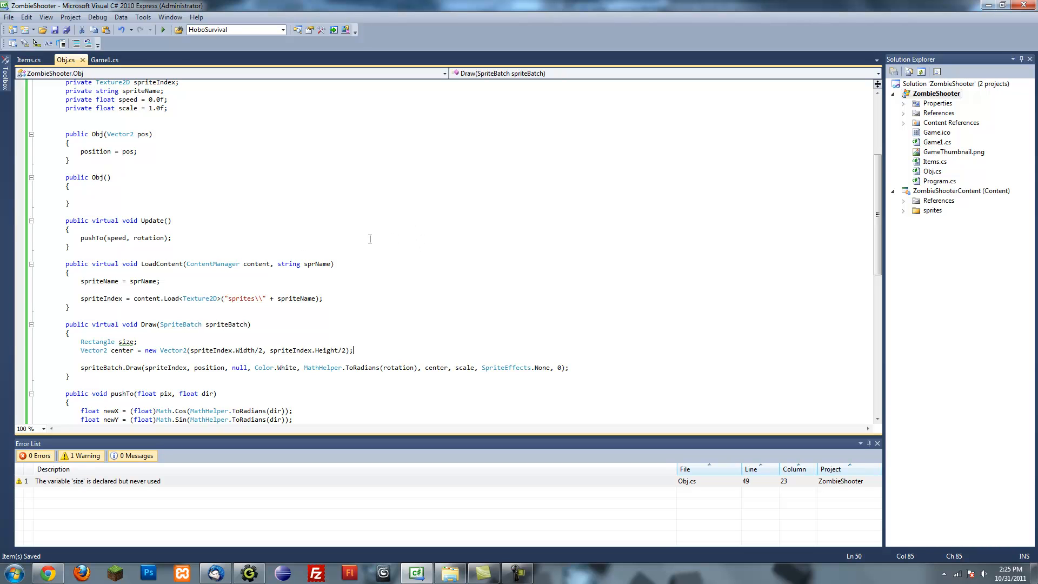
pyautogui.moveTo(463, 300)
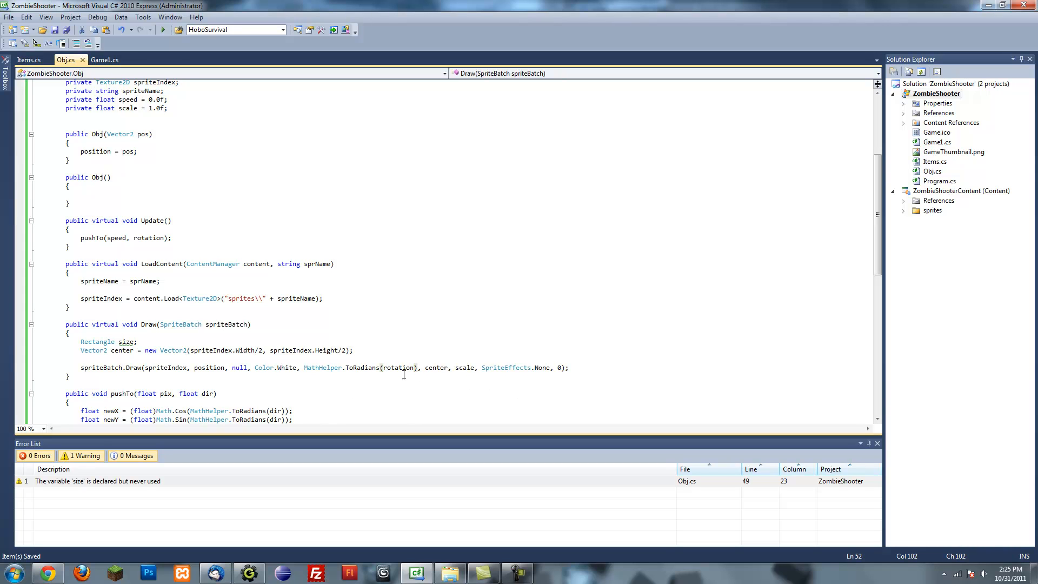
pyautogui.doubleClick(310, 368)
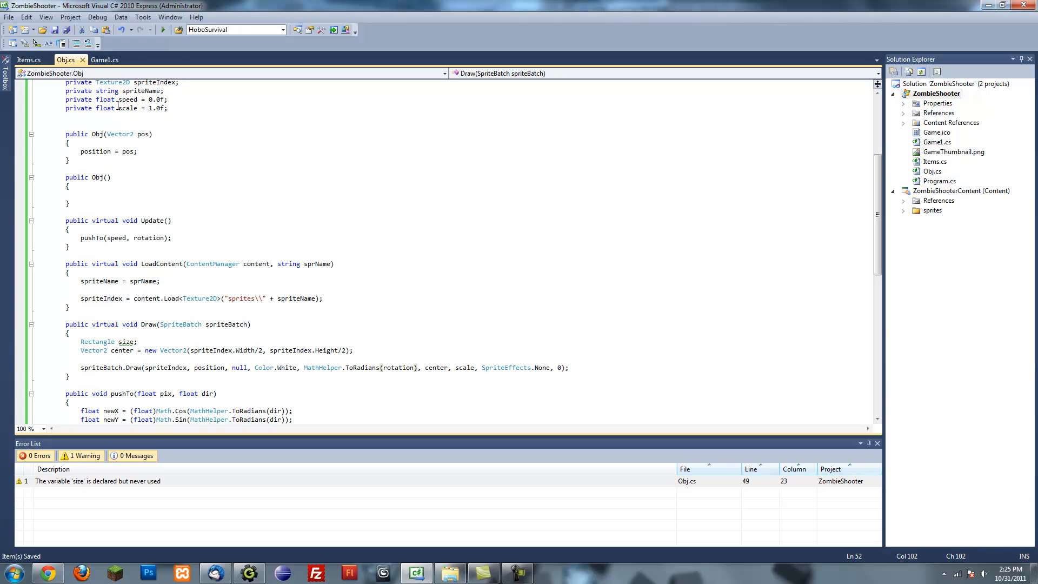
pyautogui.moveTo(104, 60)
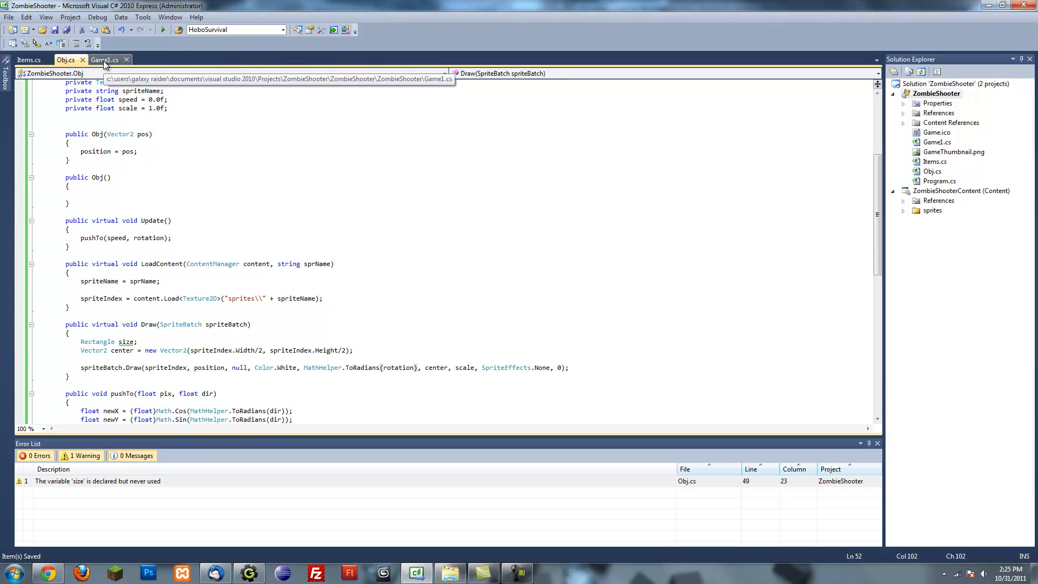
# Flip between the Game1.cs and Obj.cs tabs, ending on Game1.cs.
pyautogui.click(104, 59)
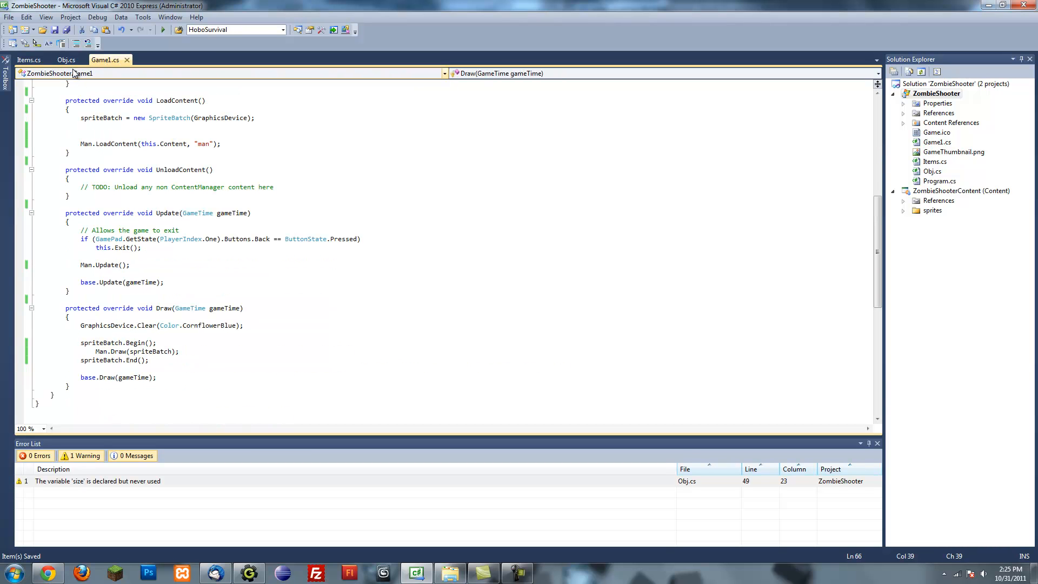
pyautogui.click(65, 59)
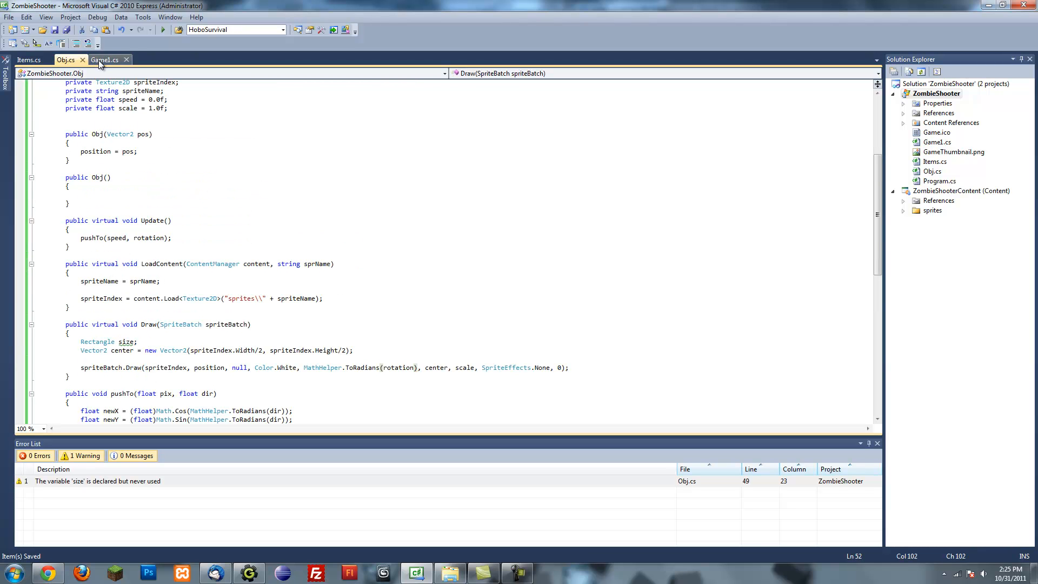
pyautogui.click(104, 60)
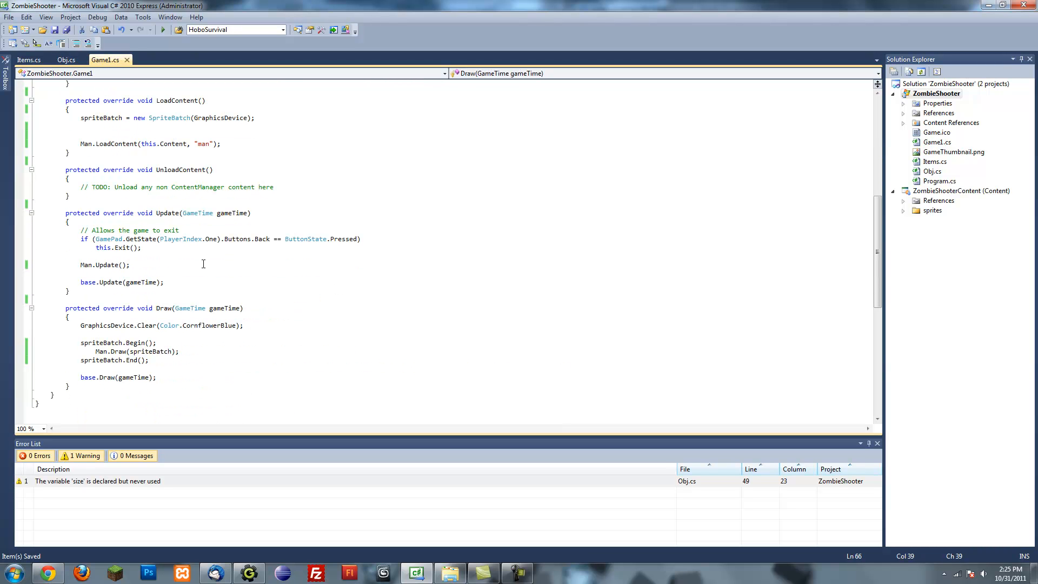
pyautogui.moveTo(246, 272)
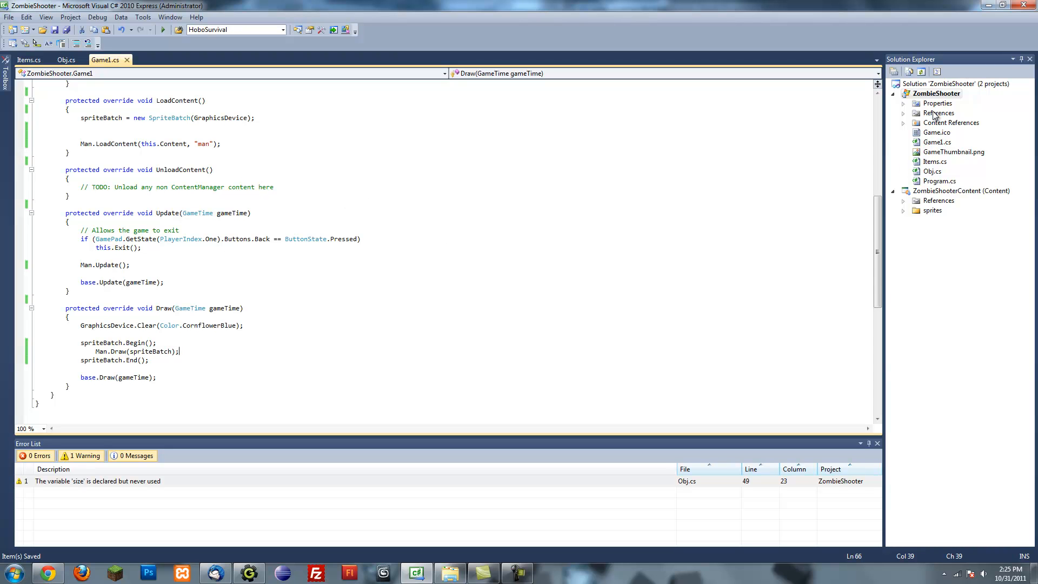
# Add a new Class item named Man.cs to the ZombieShooter project.
pyautogui.rightClick(936, 93)
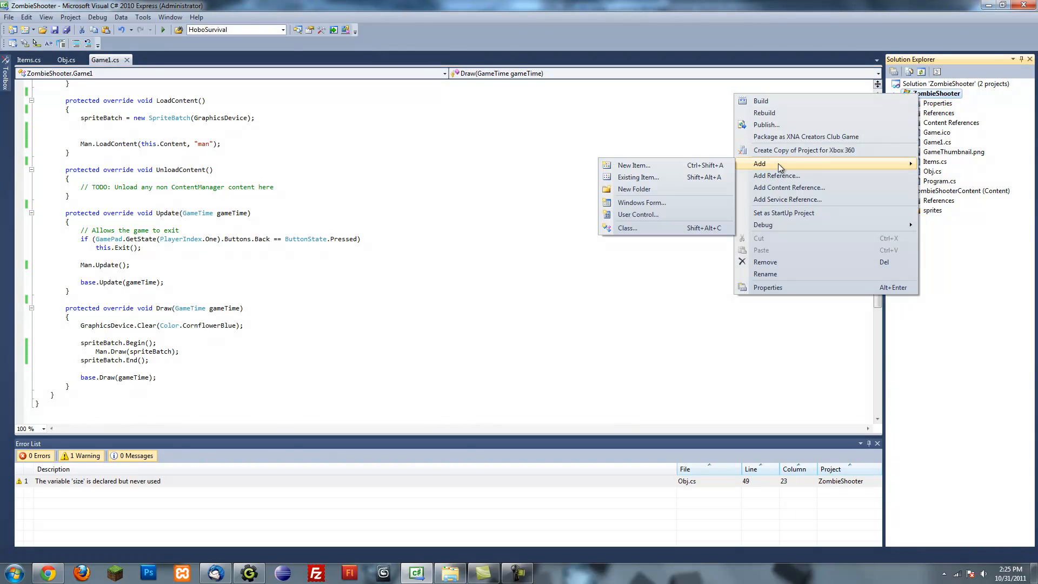
pyautogui.moveTo(637, 177)
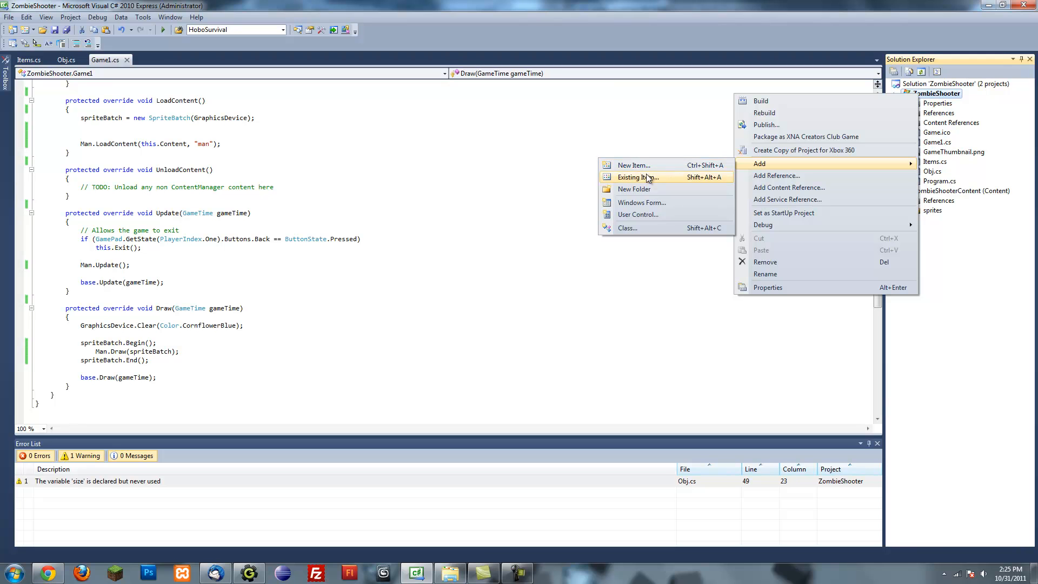
pyautogui.click(633, 164)
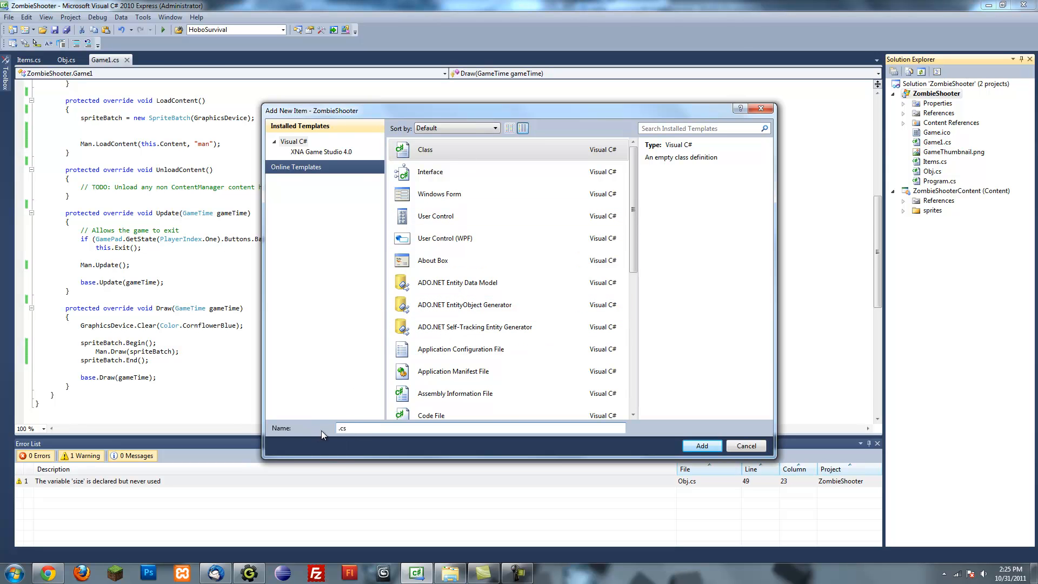
pyautogui.click(701, 445)
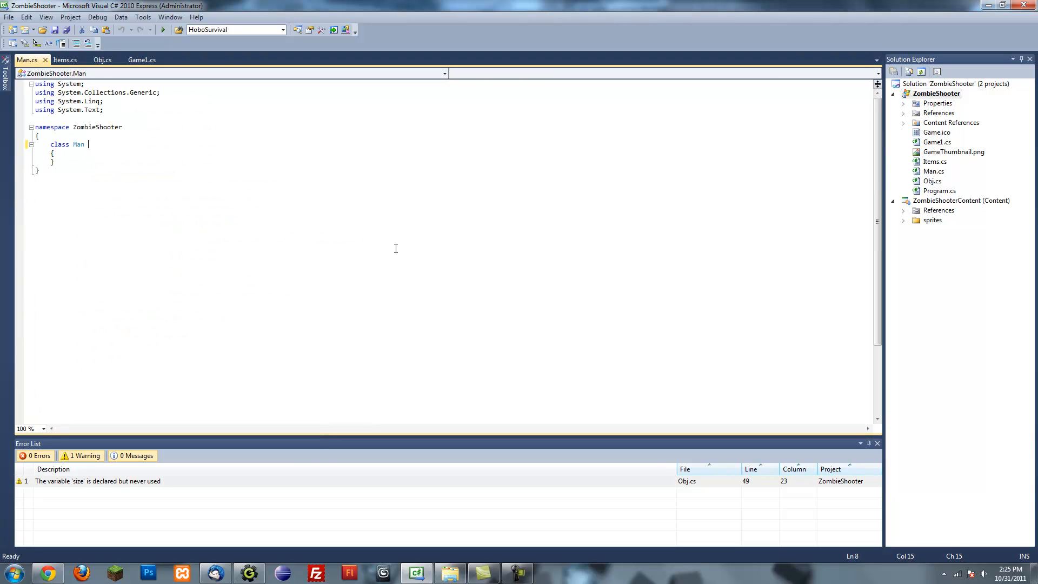
# Make class Man inherit from Obj and start a public Man( constructor.
pyautogui.write(':')
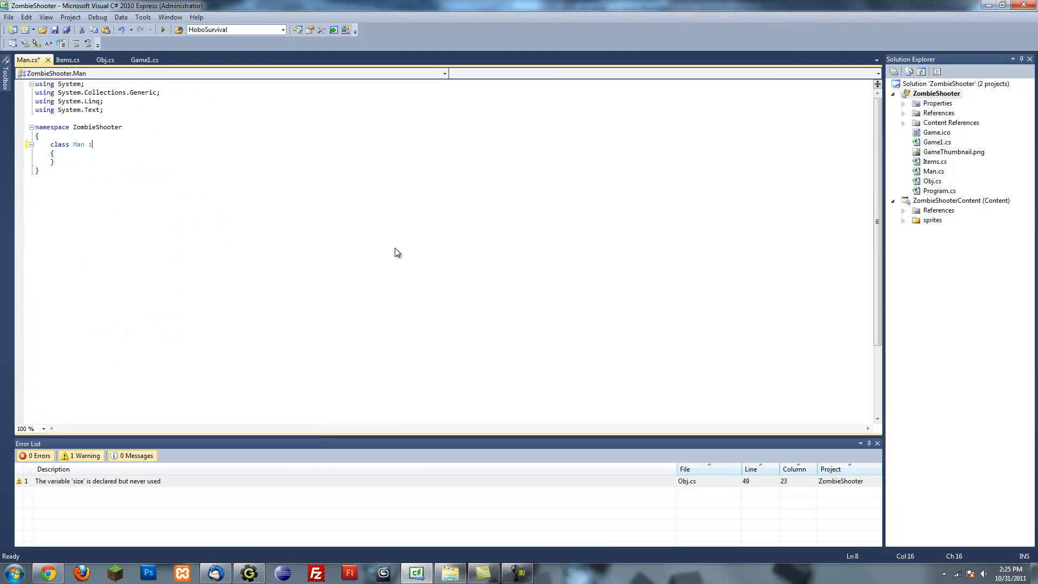
pyautogui.write('Obj')
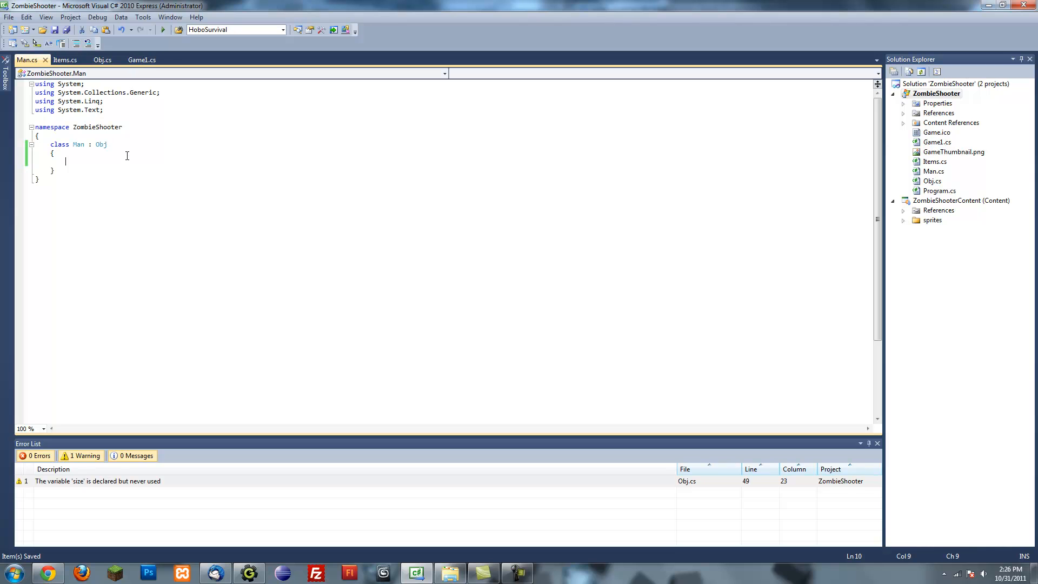
pyautogui.write('Man')
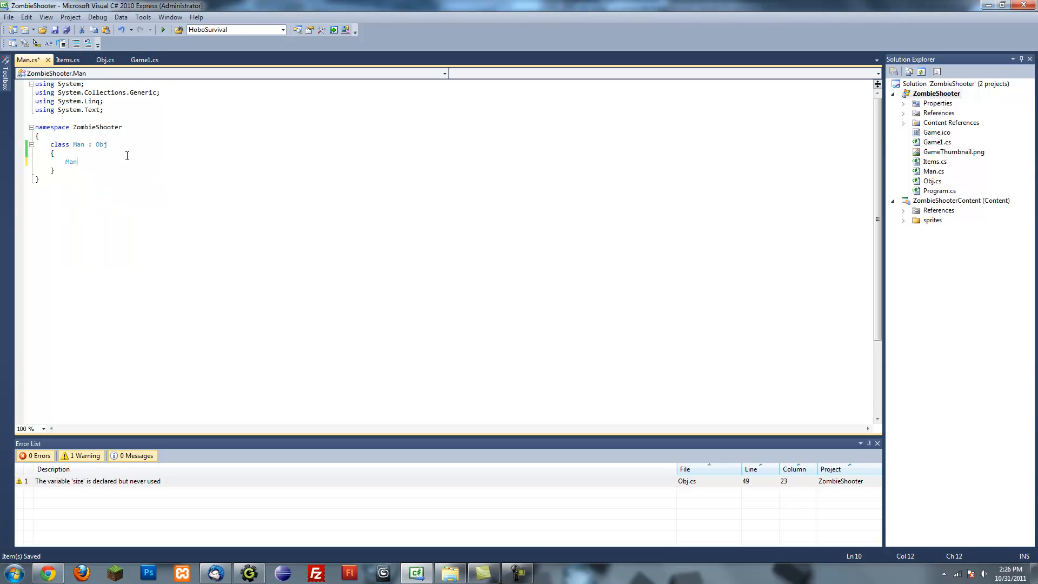
pyautogui.write('pr')
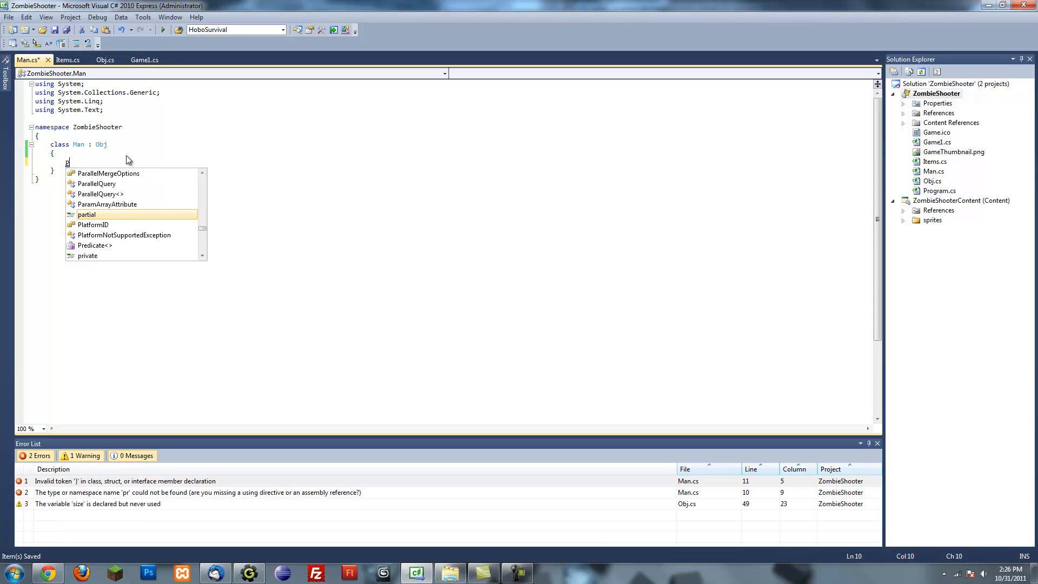
pyautogui.write('ublic Man')
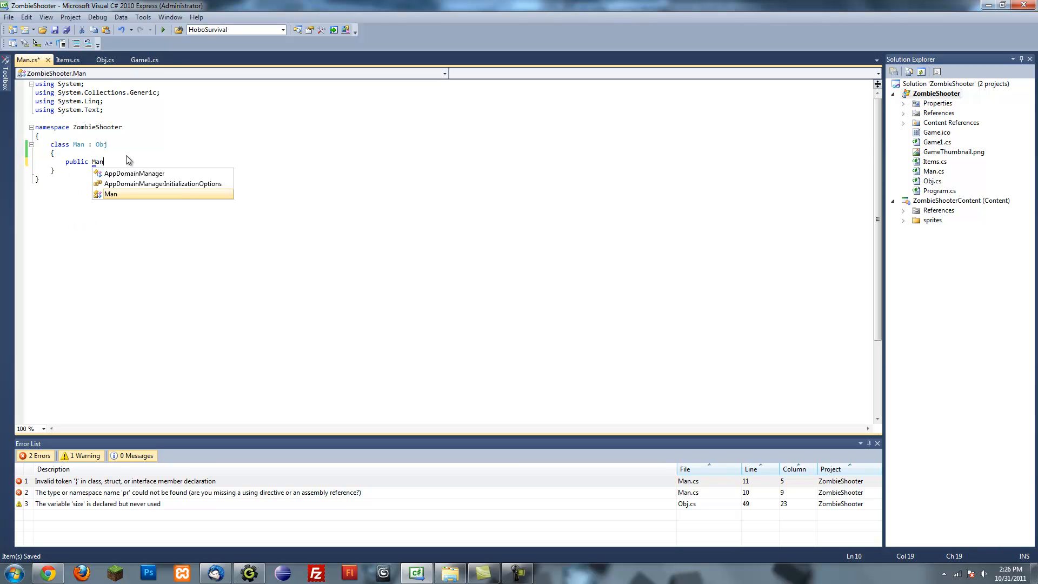
pyautogui.press('Escape')
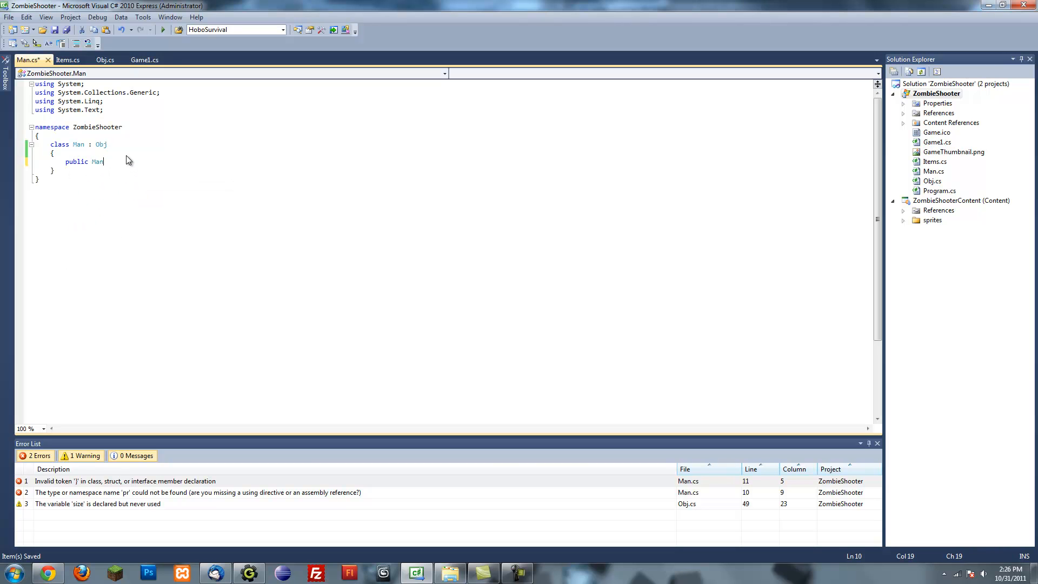
pyautogui.write('(')
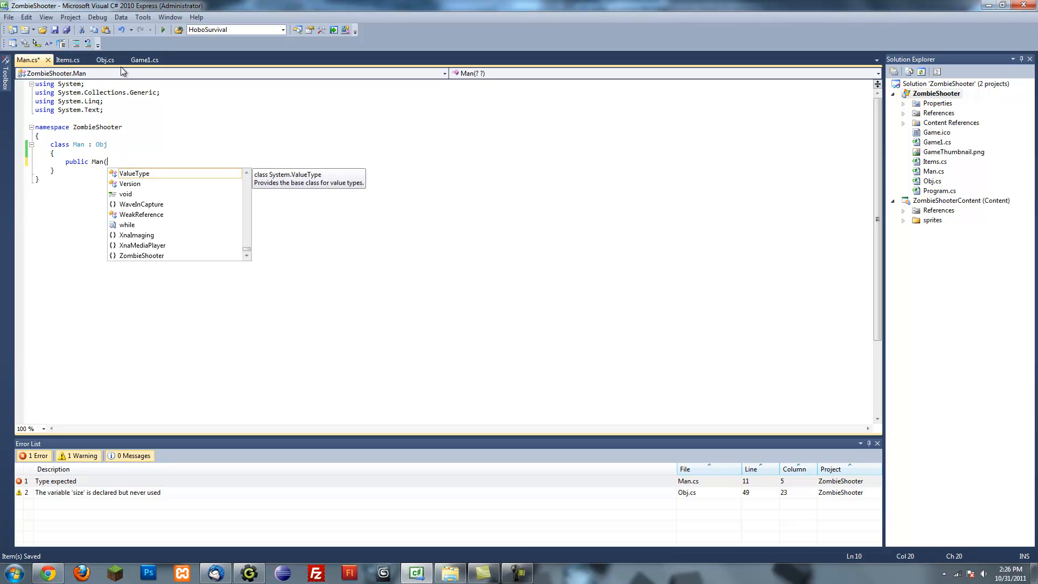
# Bring Game1's XNA using lines into Man.cs and write the Man(Vector2 pos) : base(pos) constructor.
pyautogui.click(145, 59)
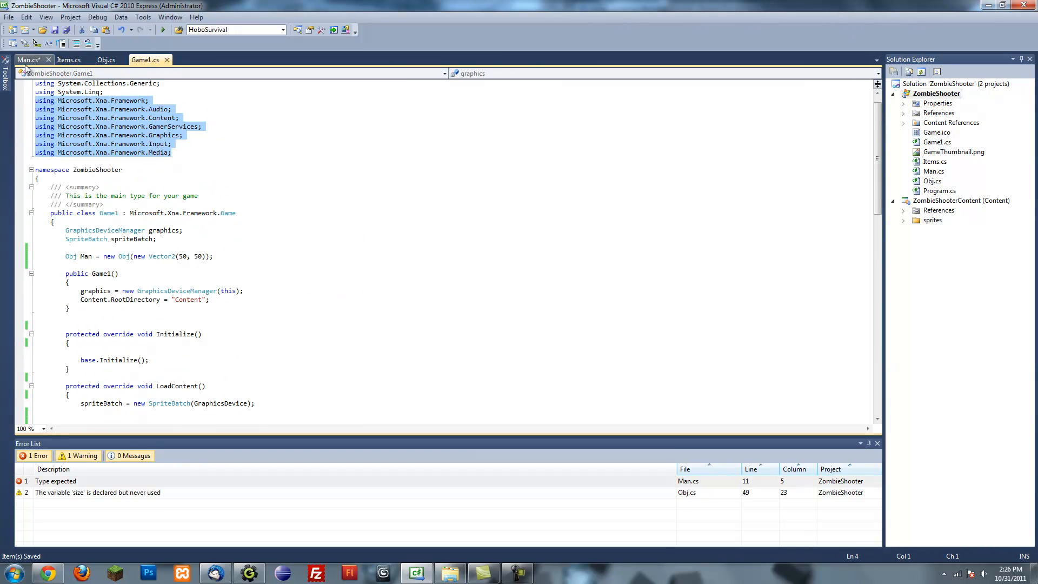
pyautogui.click(27, 59)
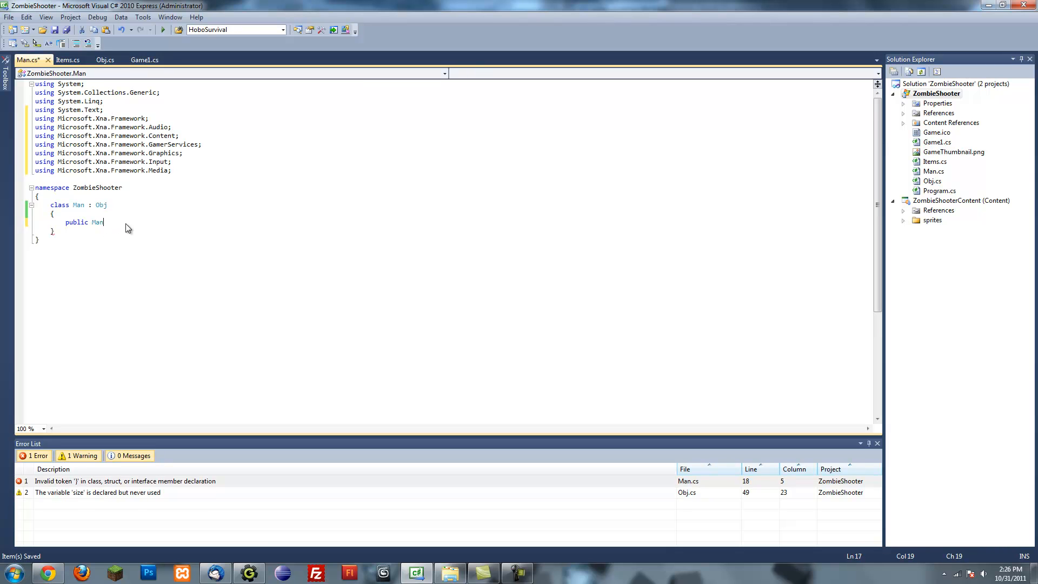
pyautogui.write('(')
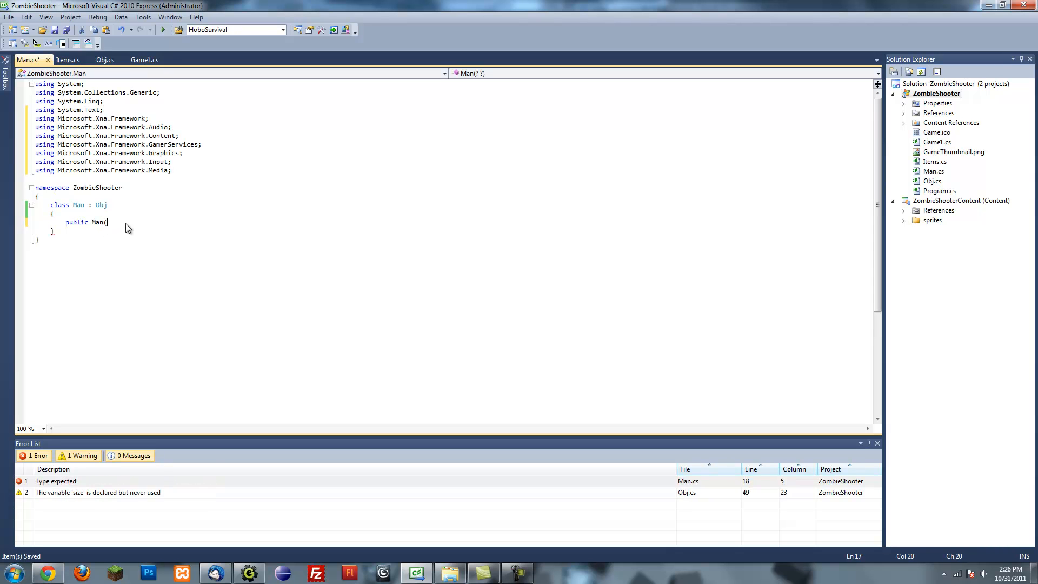
pyautogui.write('Vector2')
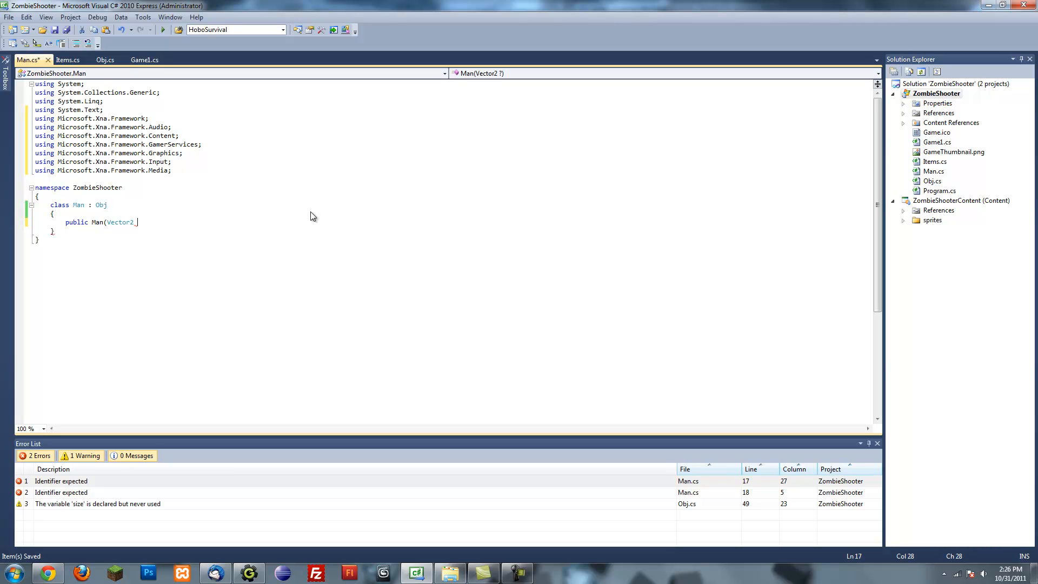
pyautogui.write('pos) :')
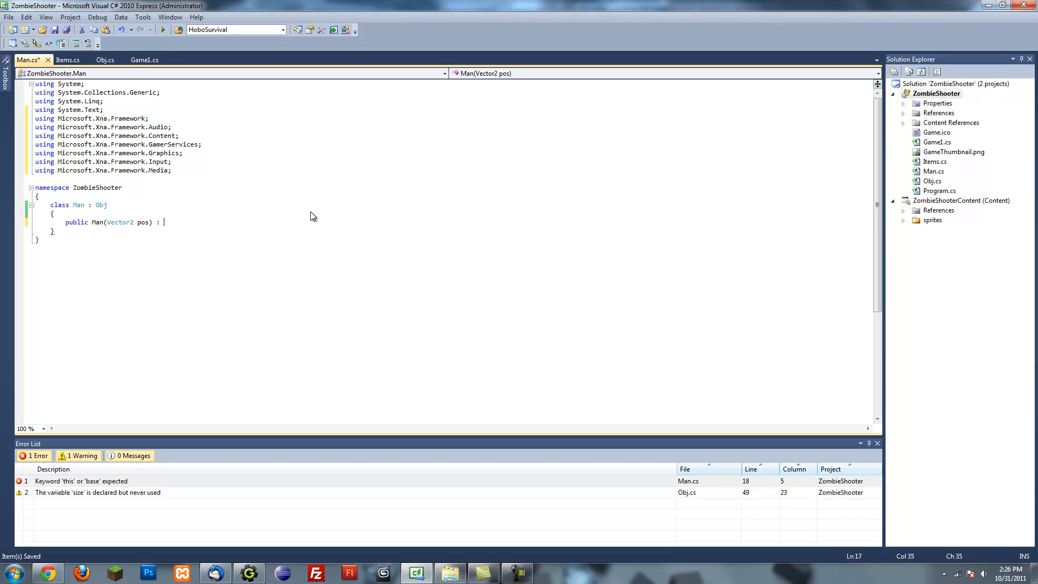
pyautogui.write('base(')
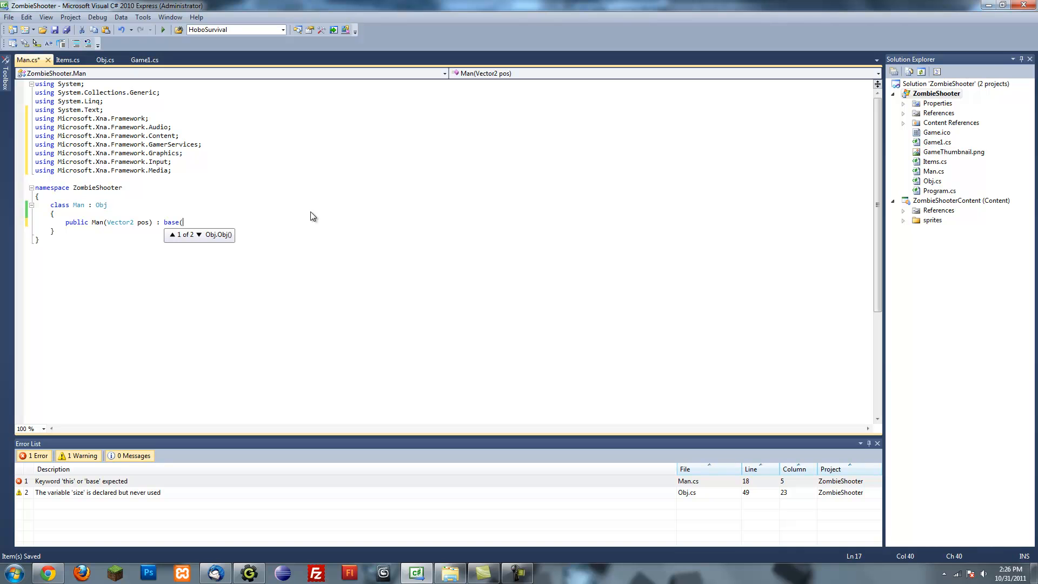
pyautogui.write('pos)')
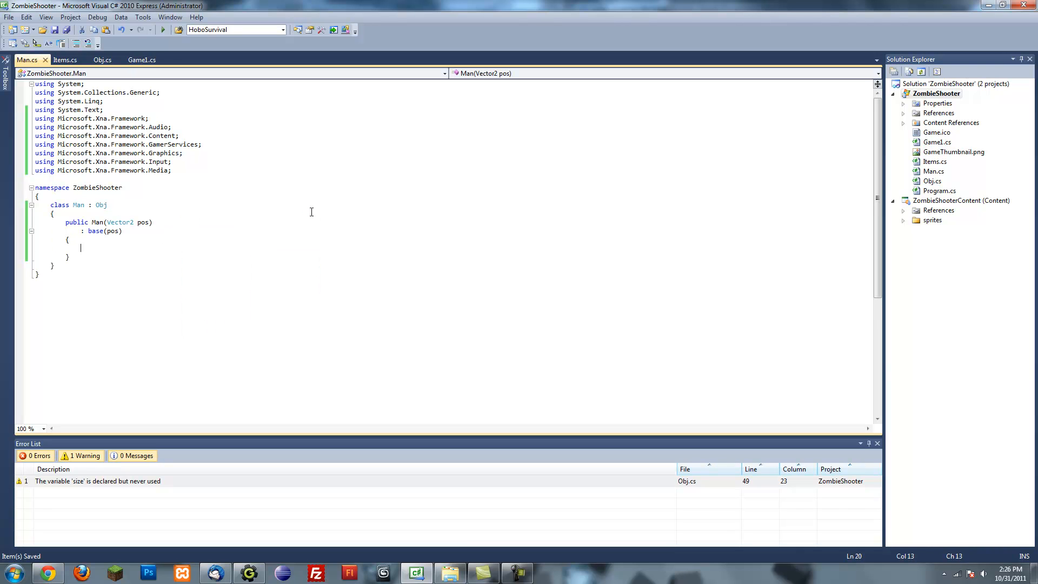
pyautogui.moveTo(313, 216)
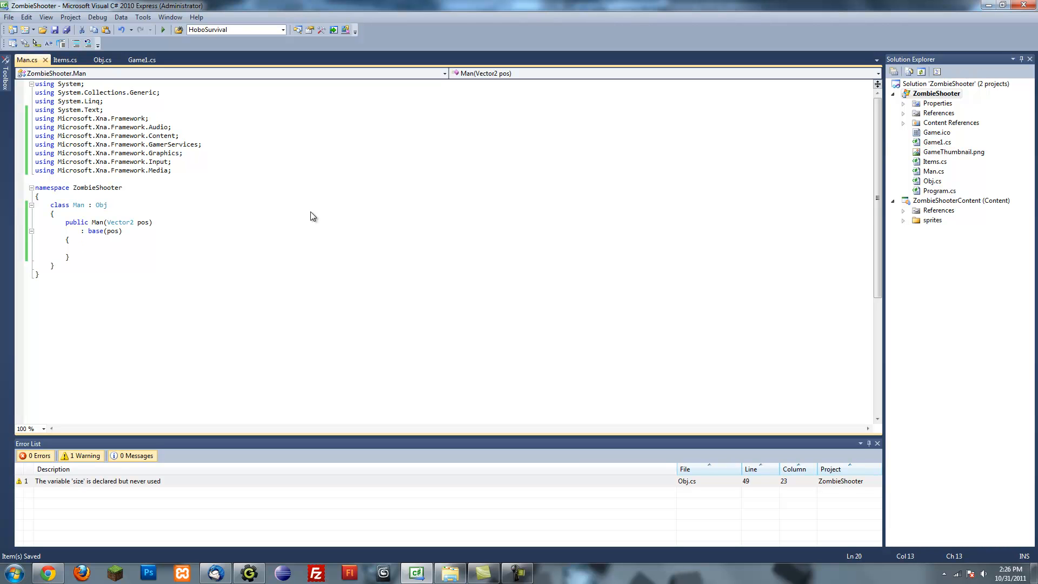
pyautogui.write('positio')
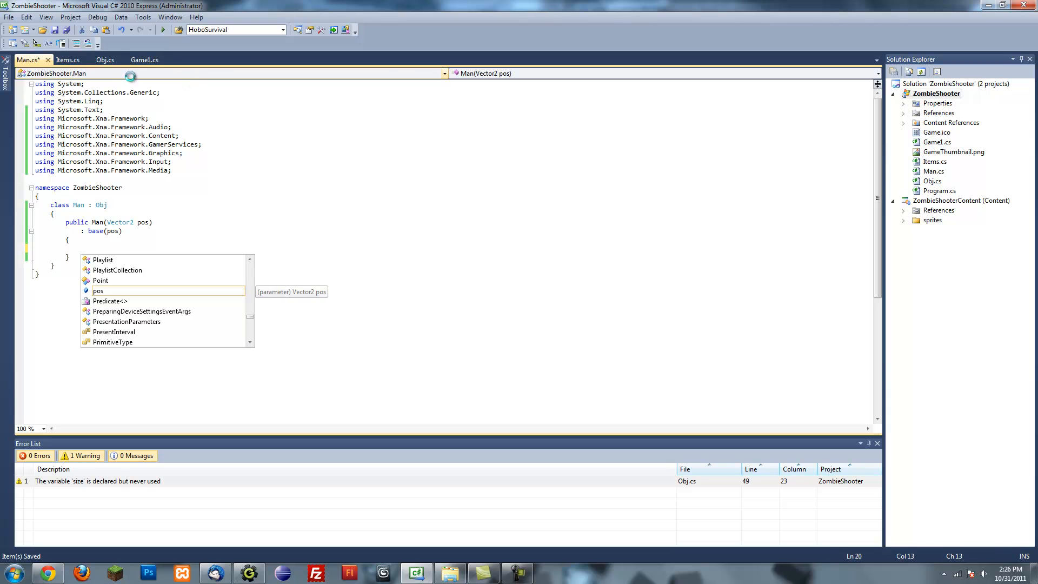
# Make Obj's speed and scale fields public and save Obj.cs.
pyautogui.click(104, 59)
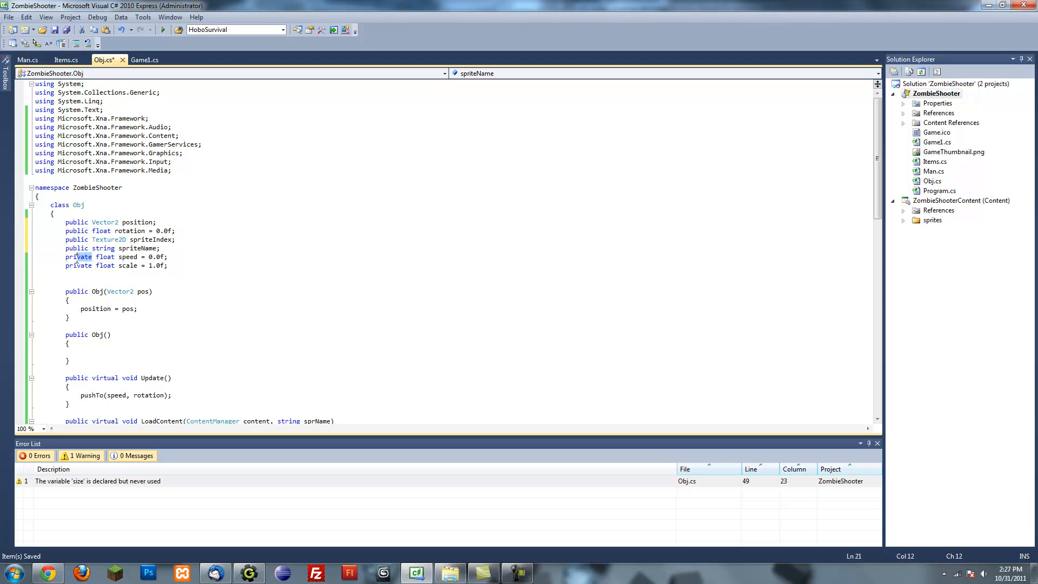
pyautogui.click(78, 265)
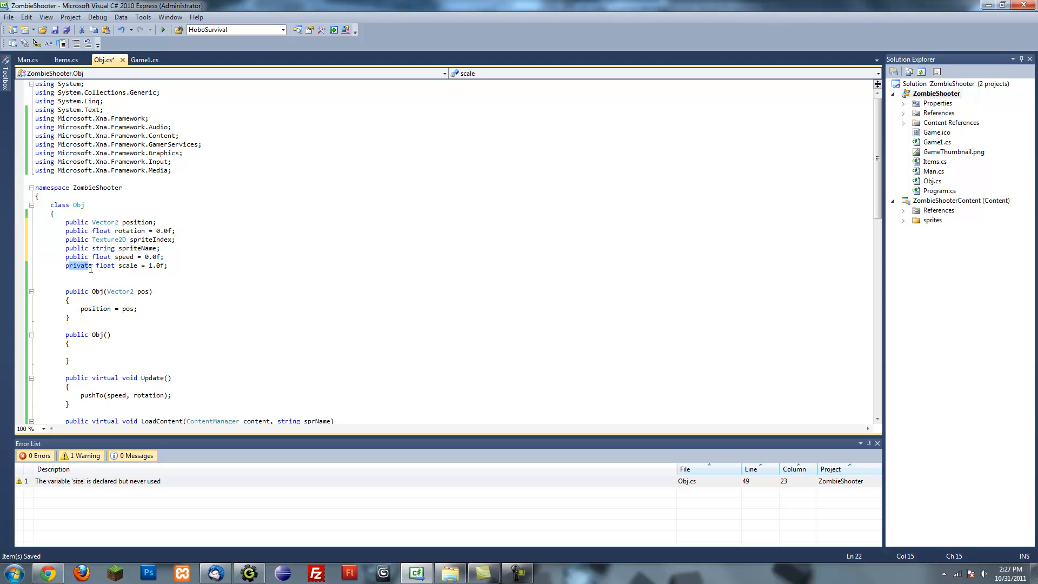
pyautogui.click(24, 30)
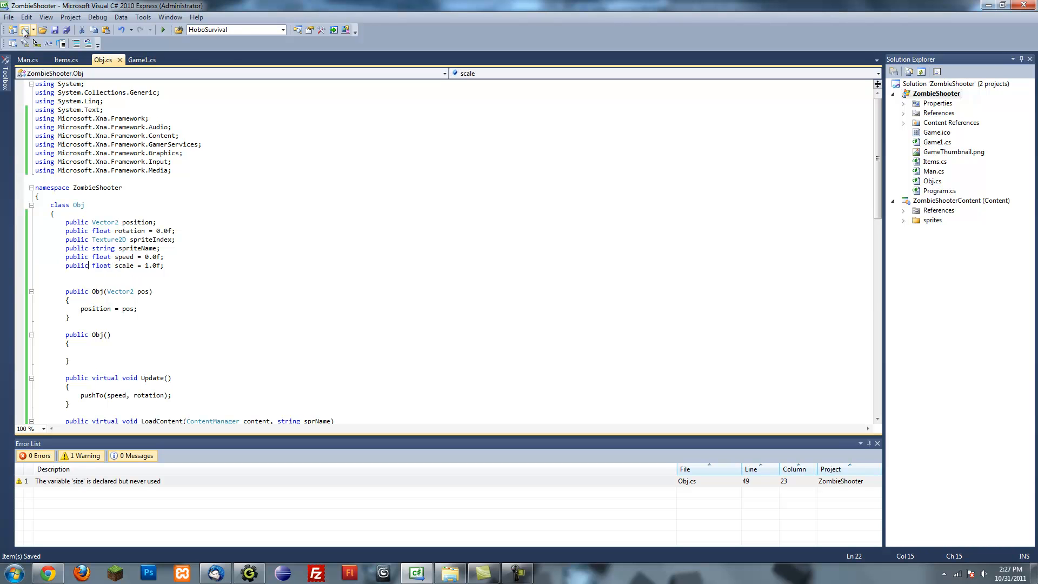
pyautogui.click(27, 59)
pyautogui.write('position =')
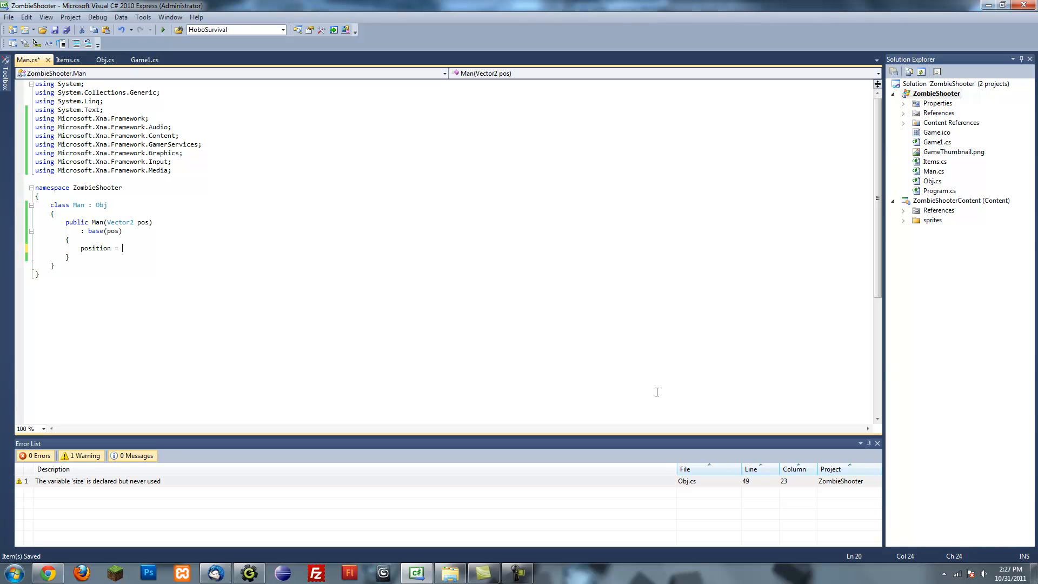
# Finish position = pos; in the Man constructor, then check Obj's Update method.
pyautogui.write('pos;')
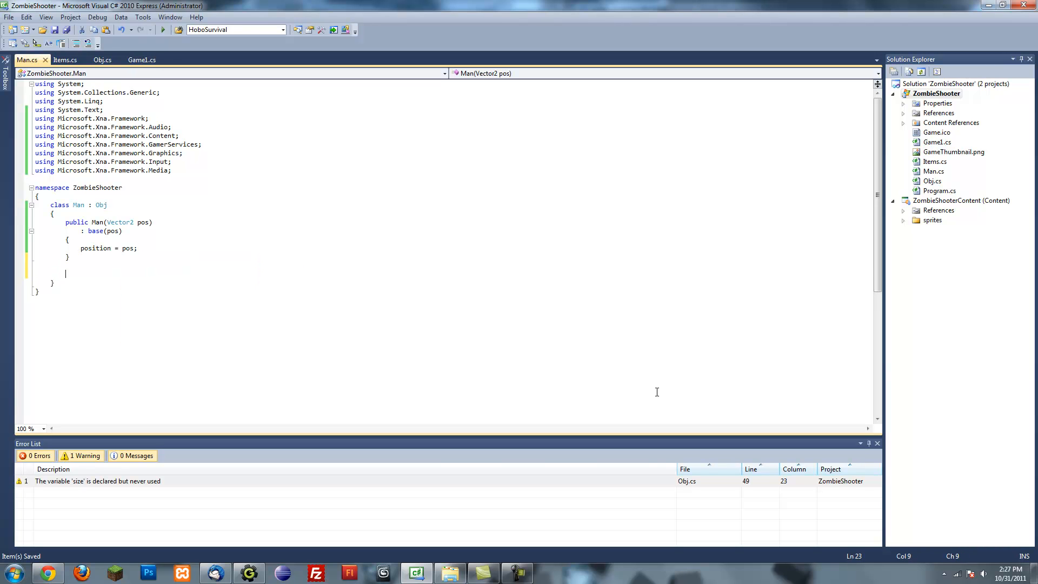
pyautogui.click(247, 275)
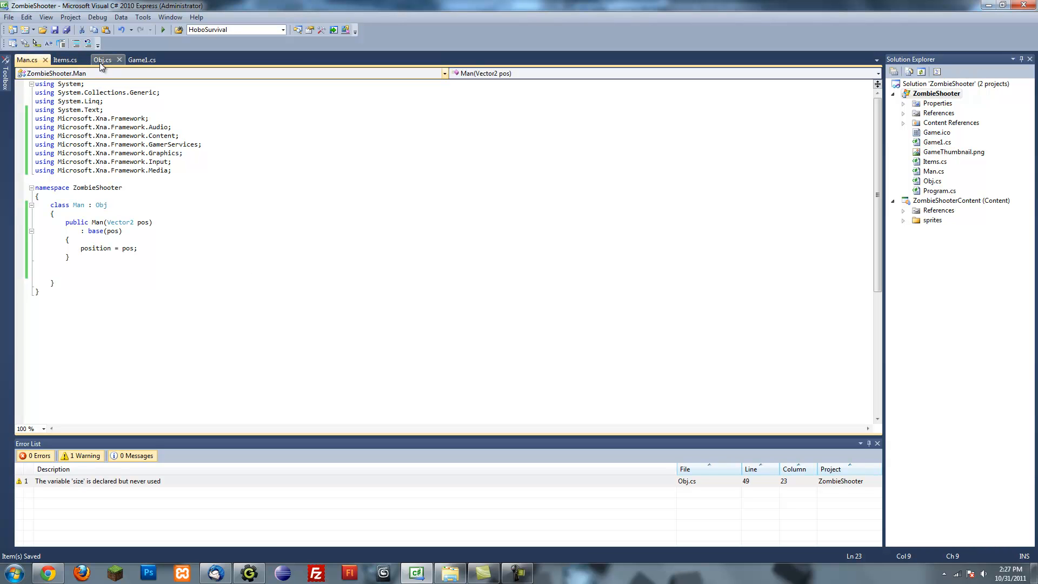
pyautogui.click(104, 60)
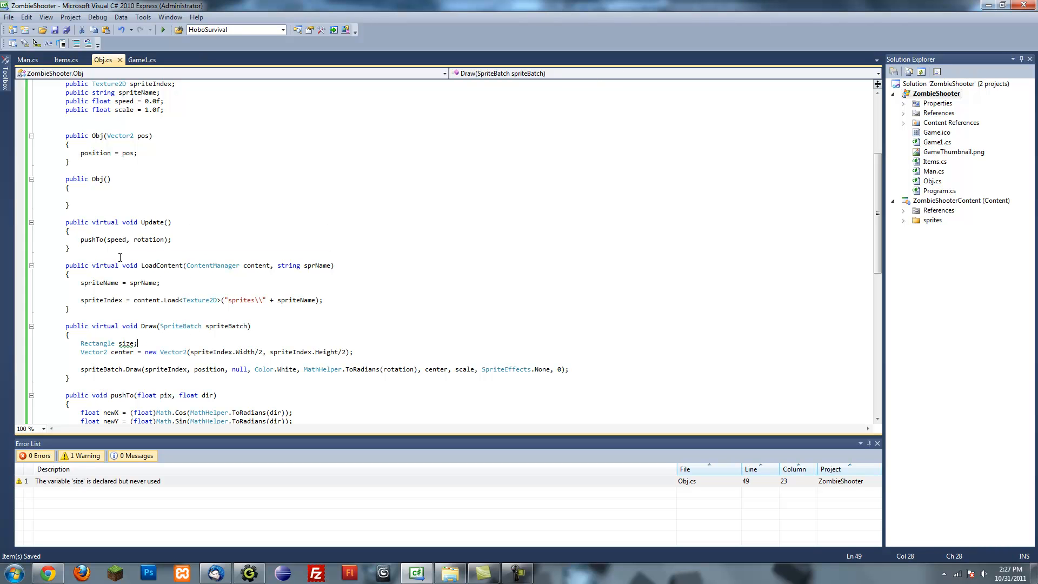
pyautogui.click(26, 59)
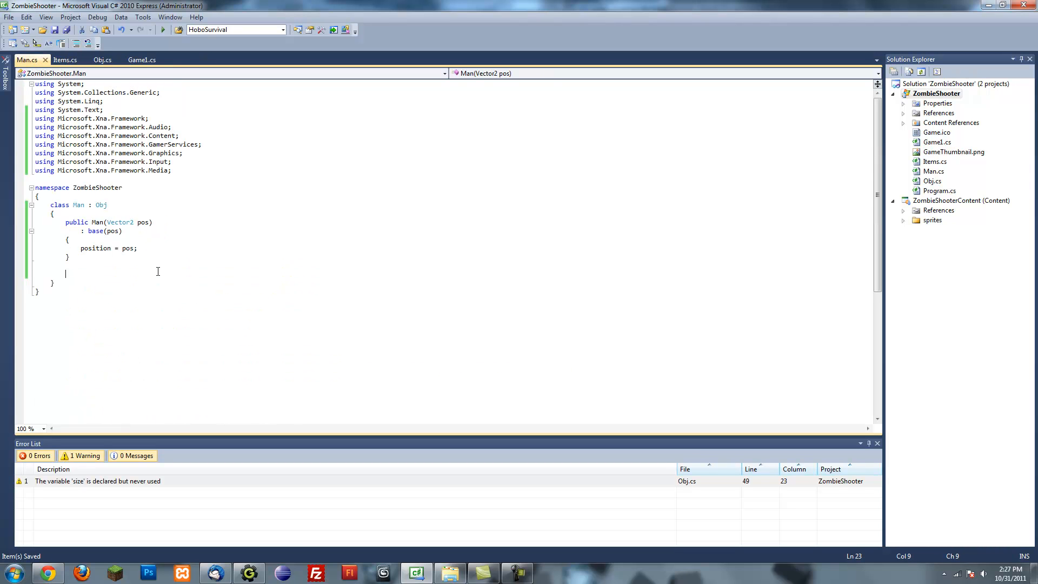
# Add a public override void Update() to Man and open a line above the constructor.
pyautogui.write('ou')
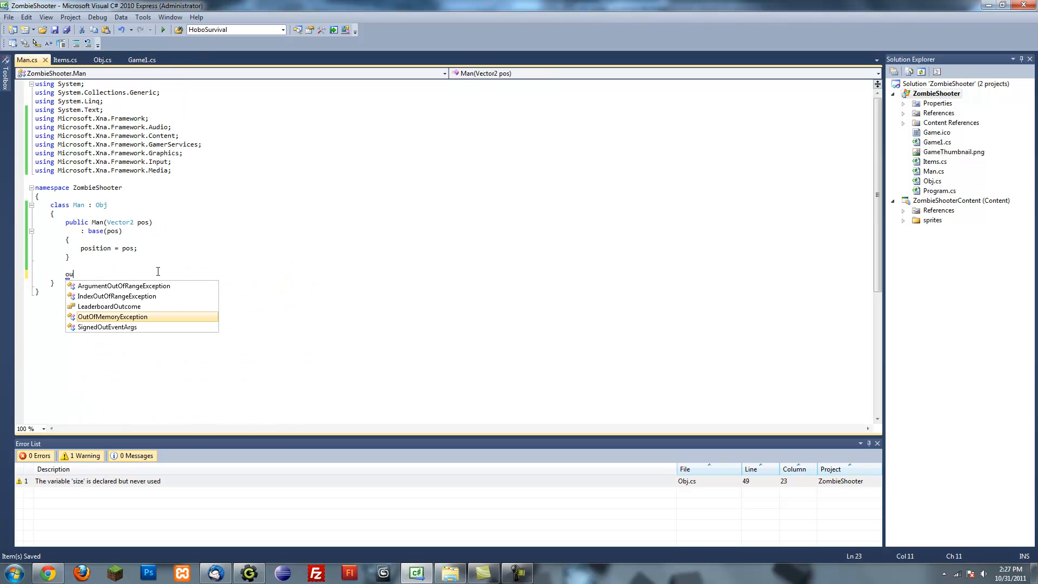
pyautogui.write('public override')
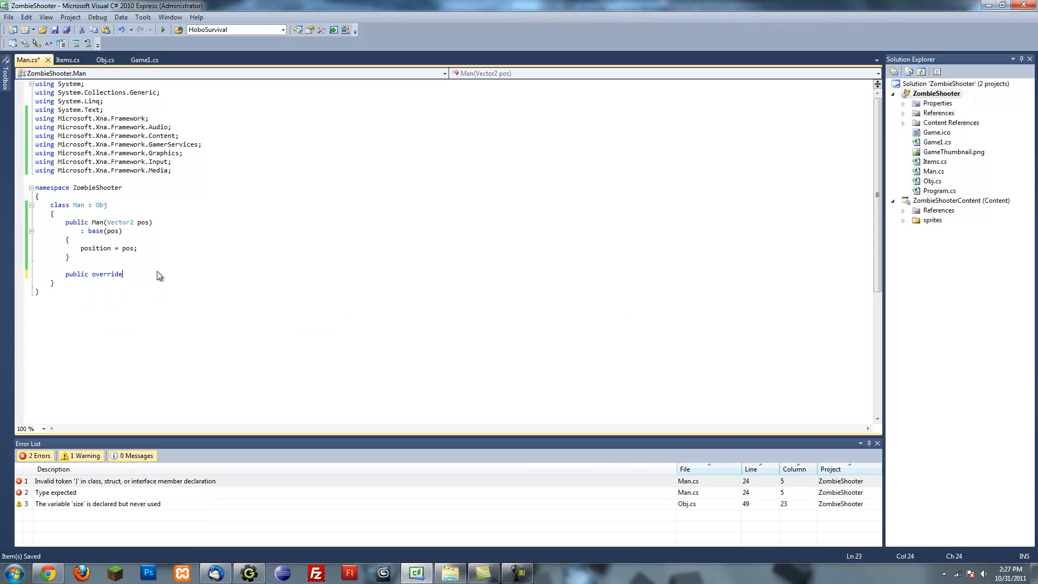
pyautogui.write('void Update()')
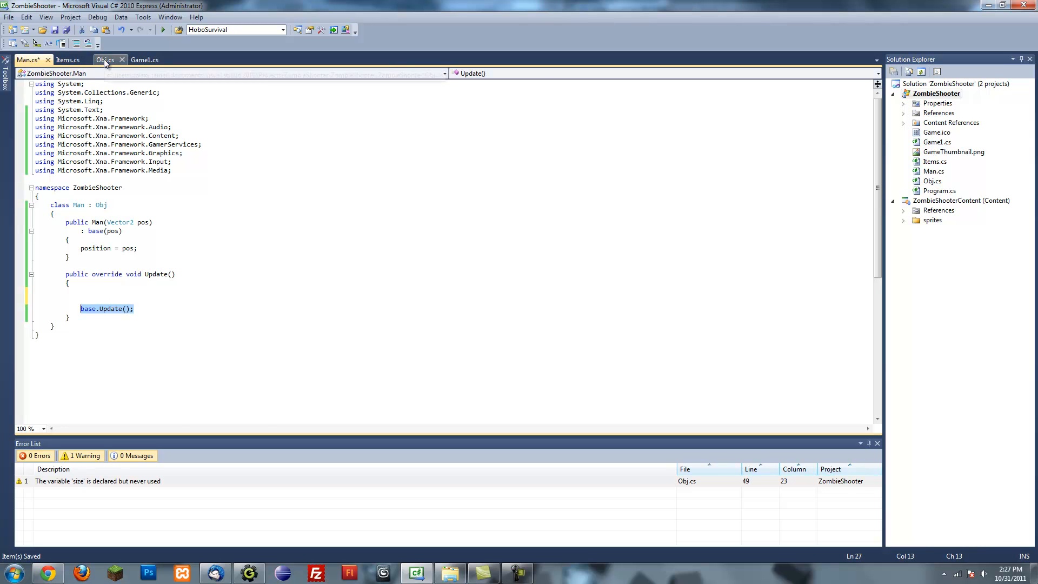
pyautogui.click(105, 60)
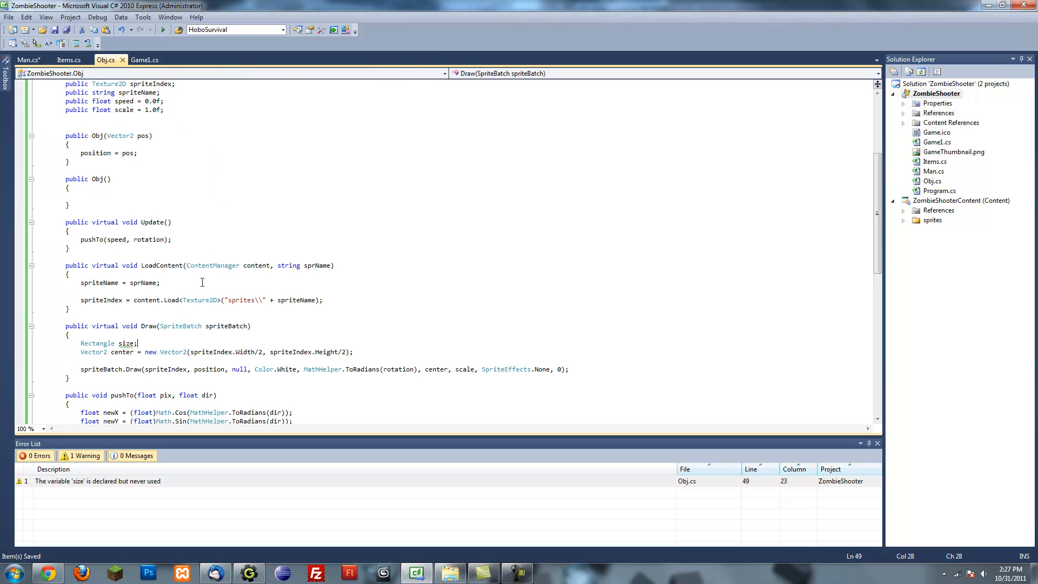
pyautogui.scroll(3)
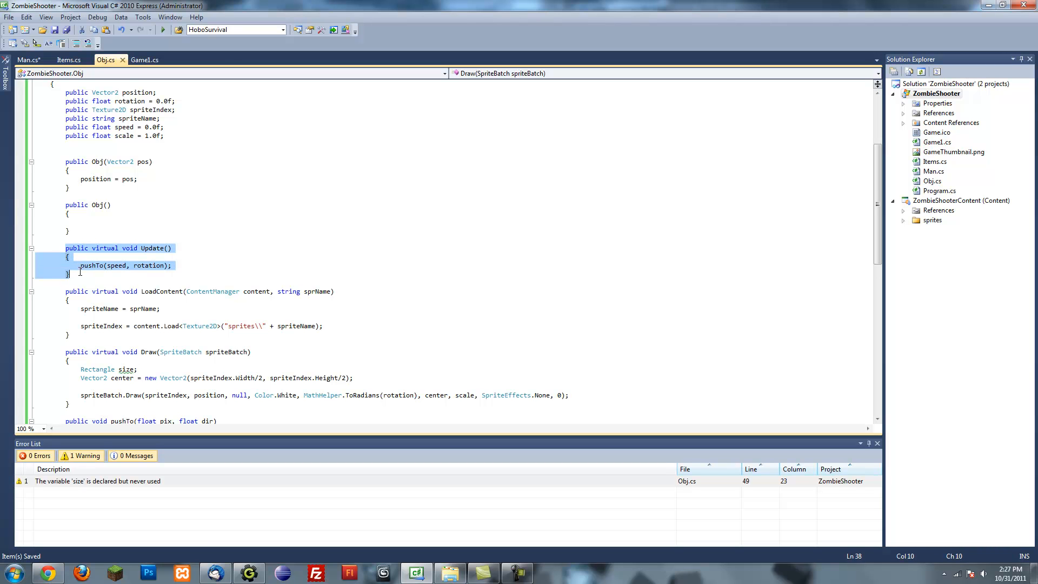
pyautogui.click(28, 59)
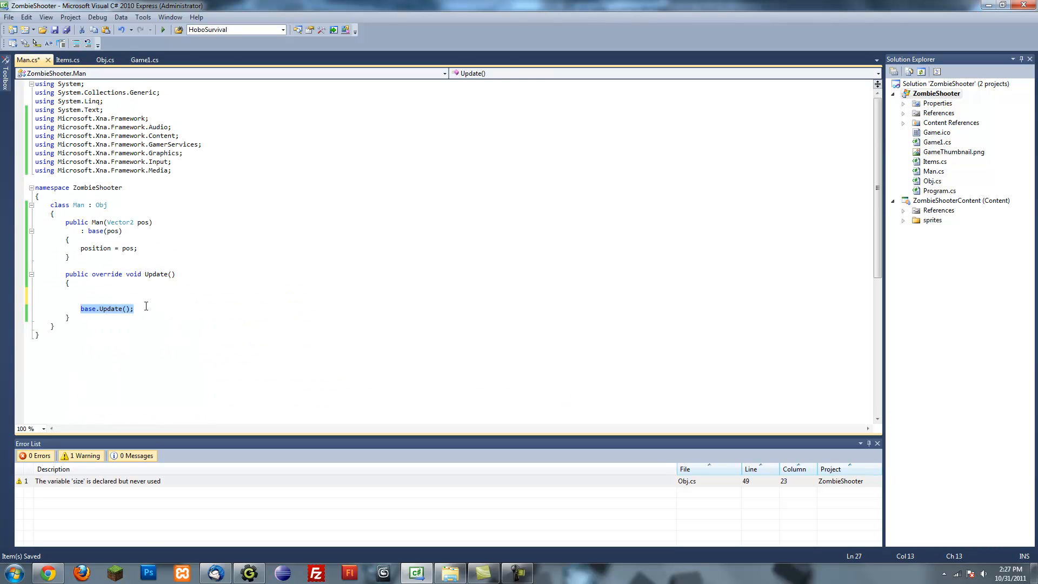
pyautogui.click(210, 295)
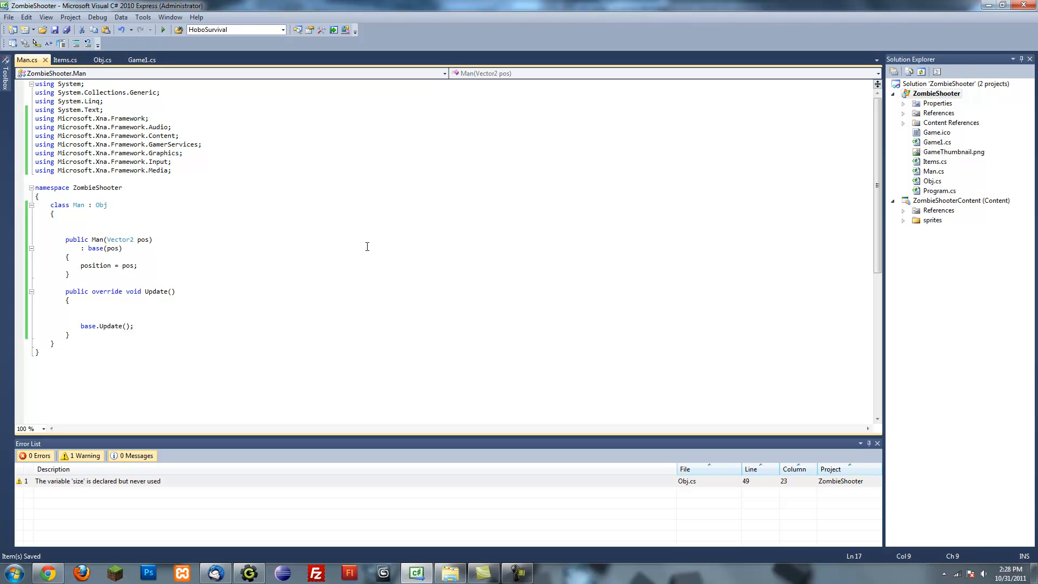
# Declare KeyboardState keyboard and KeyboardState prevKeyboard fields in class Man.
pyautogui.write('ke')
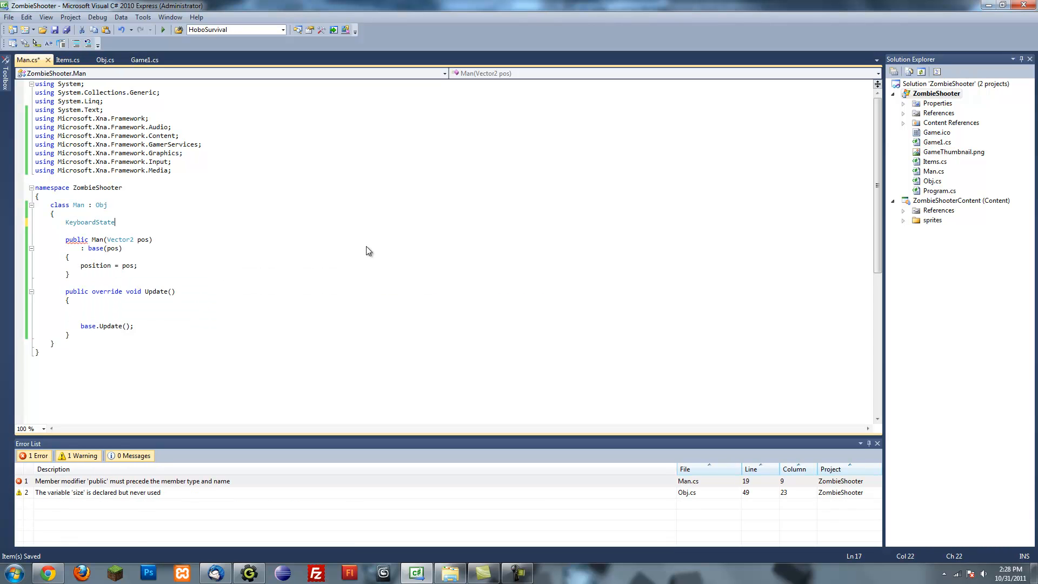
pyautogui.write('keybo')
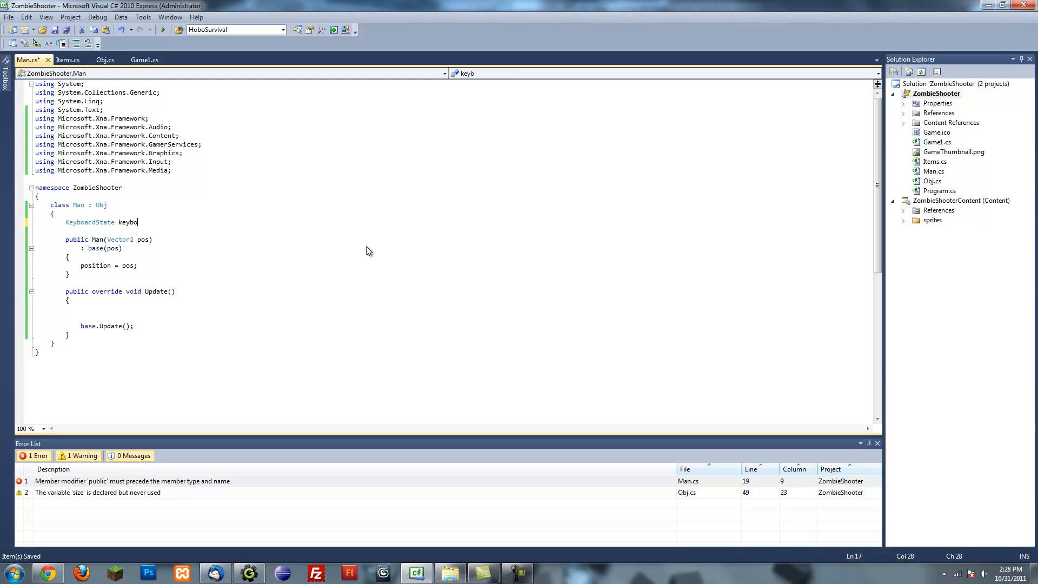
pyautogui.write('ard')
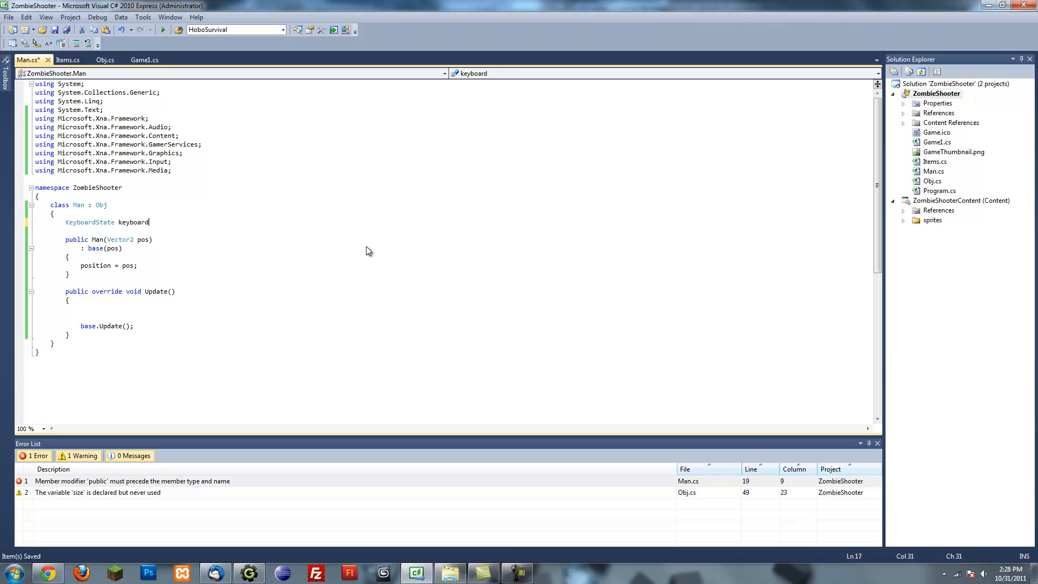
pyautogui.write(';')
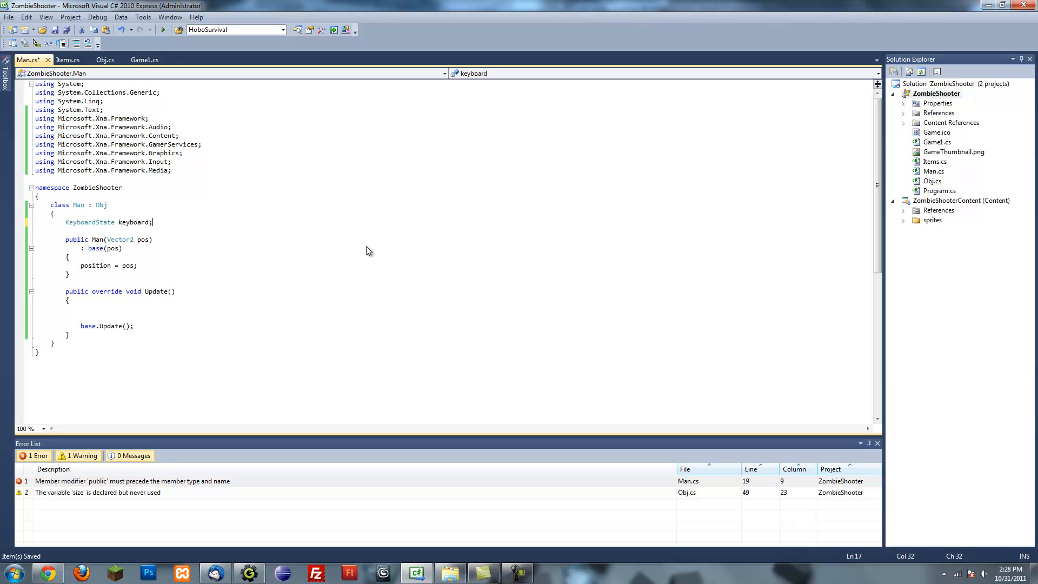
pyautogui.write('KeyboardState')
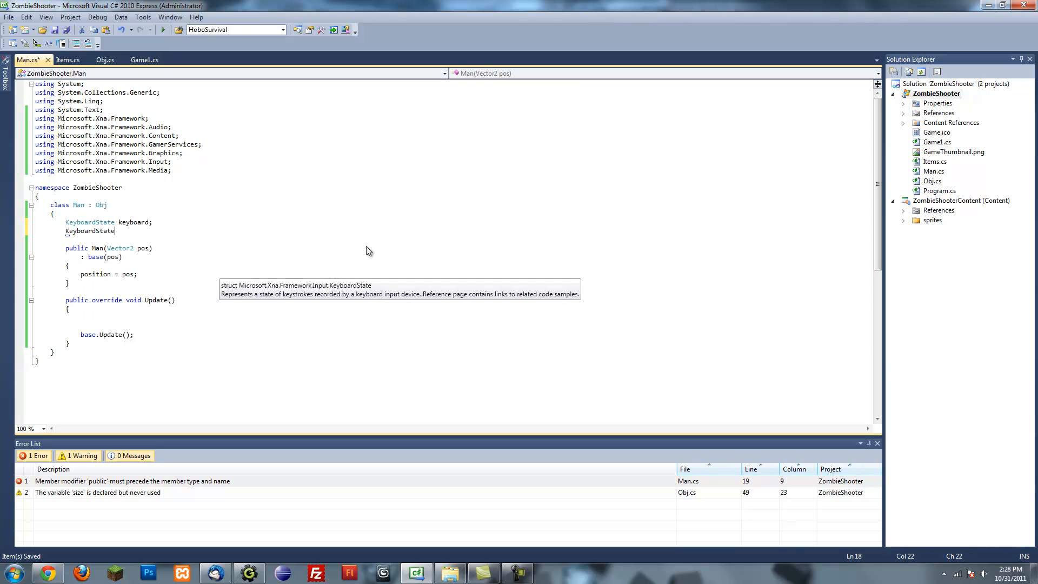
pyautogui.write('prev')
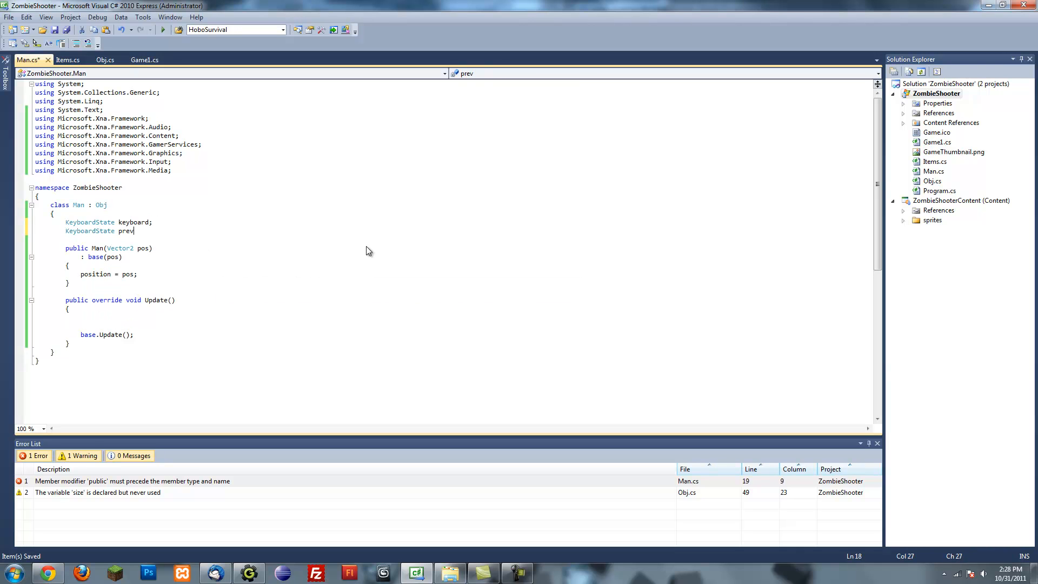
pyautogui.write('Keyboard;')
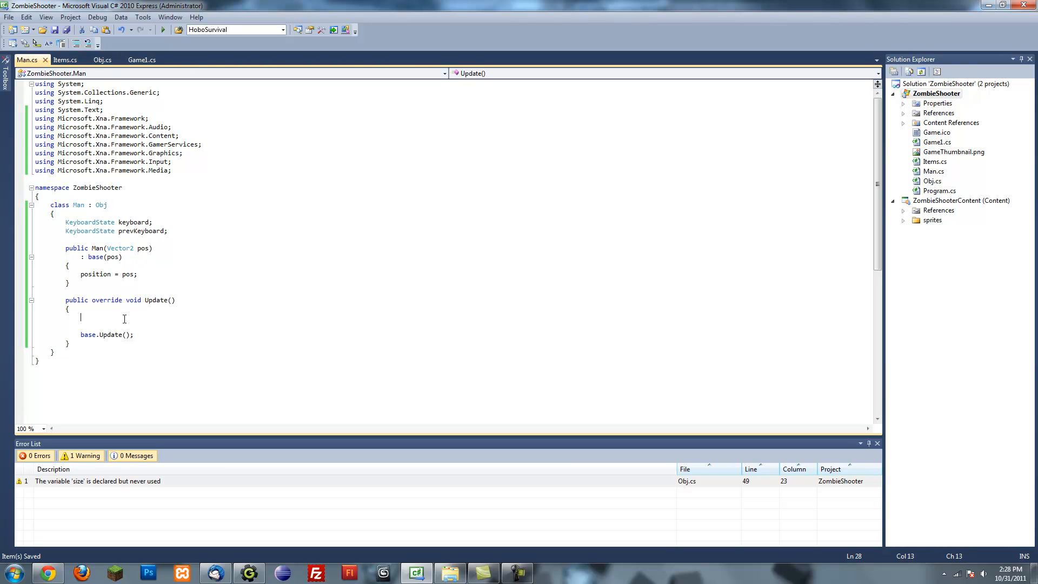
pyautogui.moveTo(325, 303)
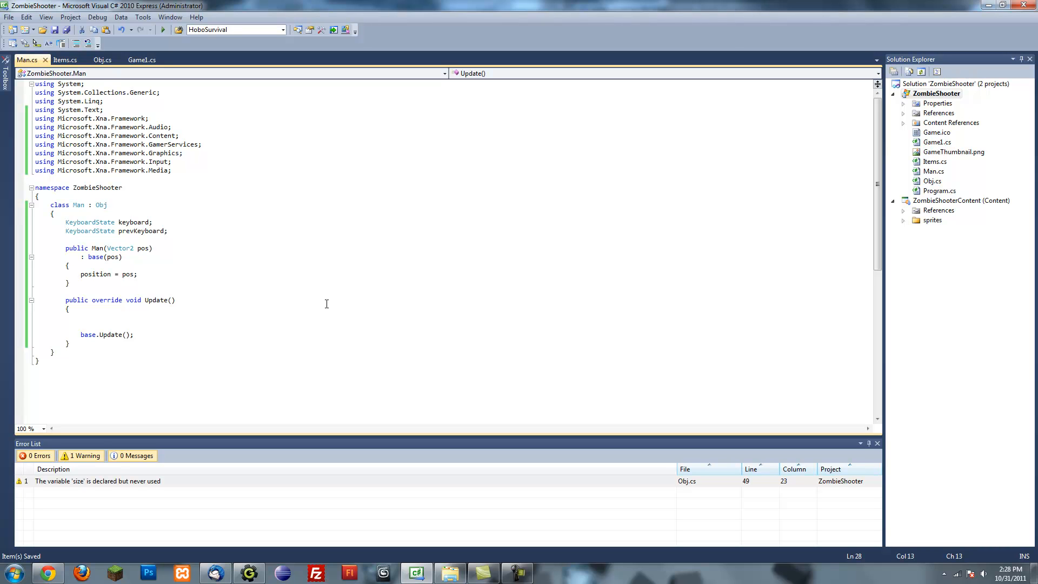
# In Update, write keyboard = Keyboard.GetState() and prevKeyboard = keyboard, separated by blank lines.
pyautogui.write('keyboard')
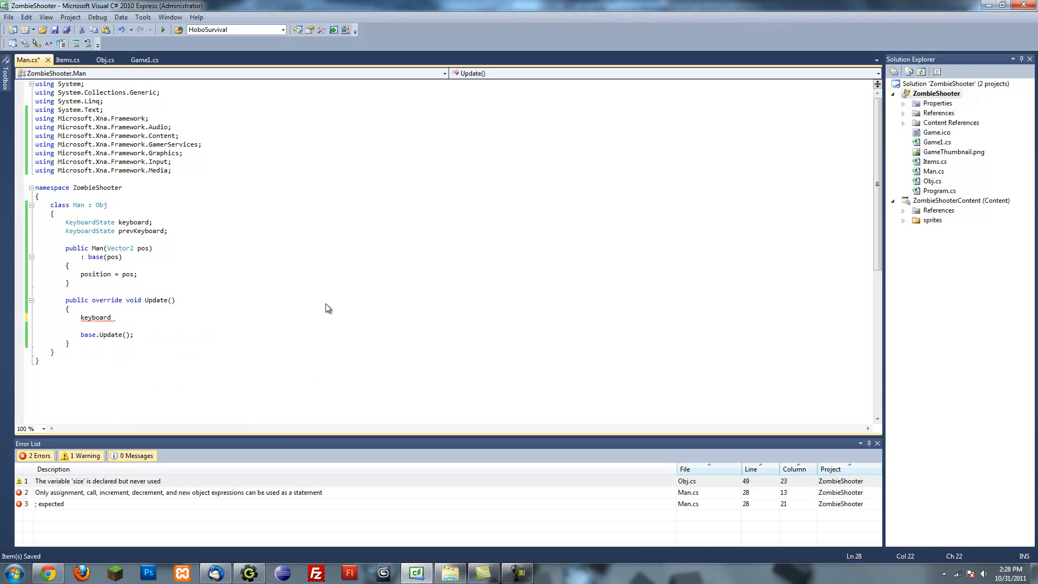
pyautogui.write('=')
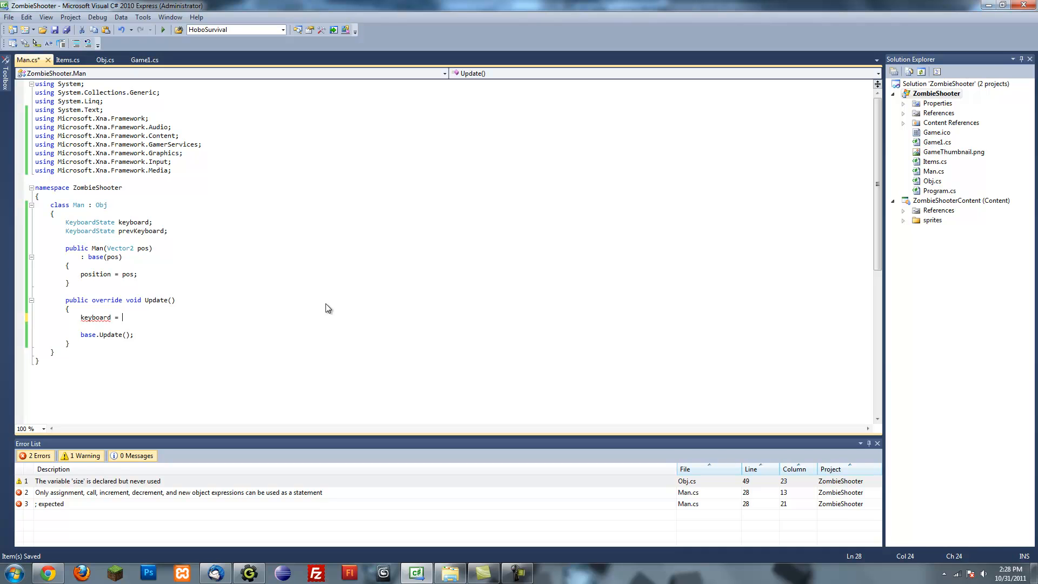
pyautogui.write('Keyboard')
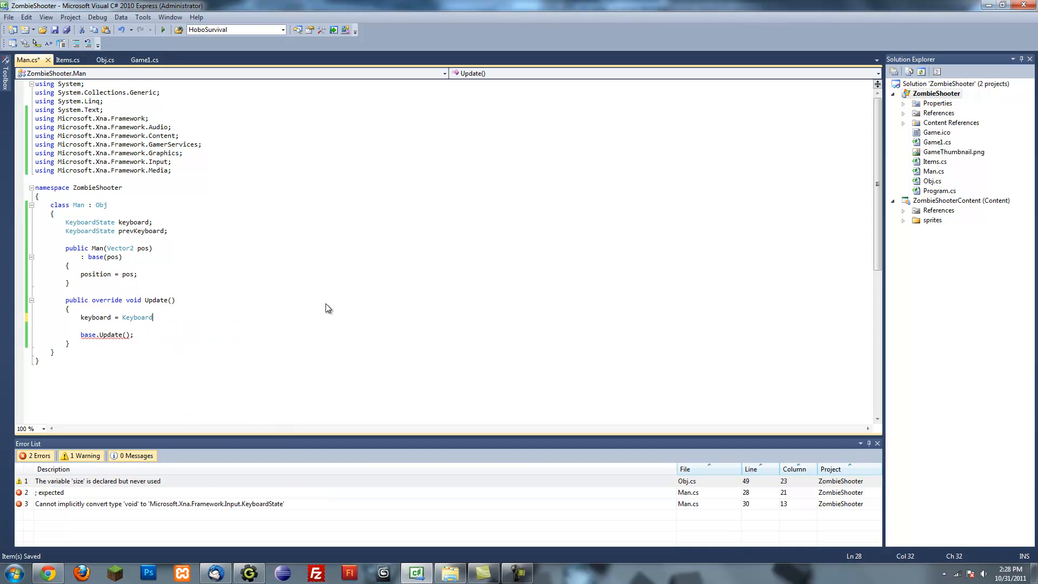
pyautogui.write('.GetState')
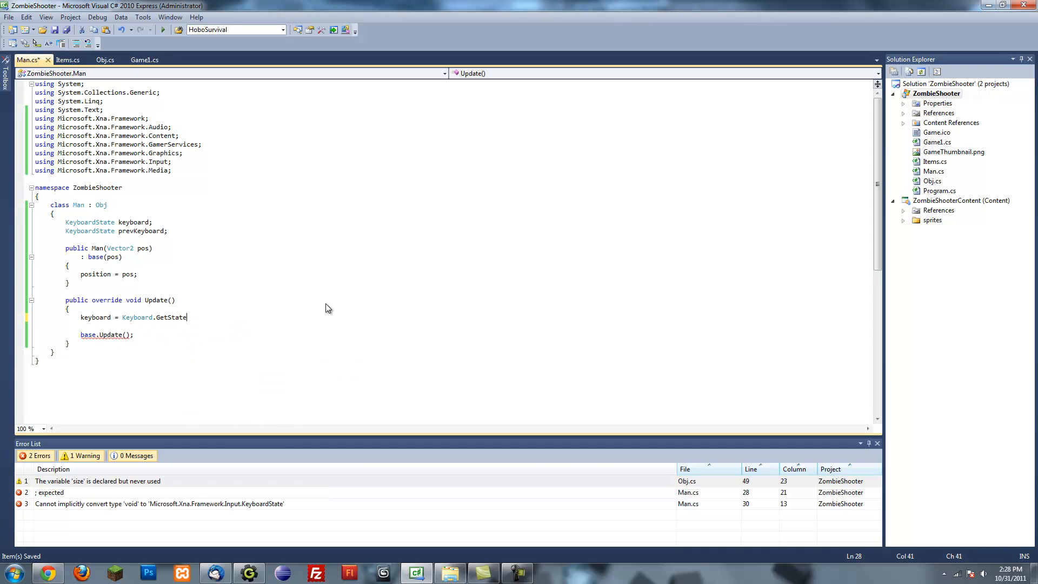
pyautogui.write('();')
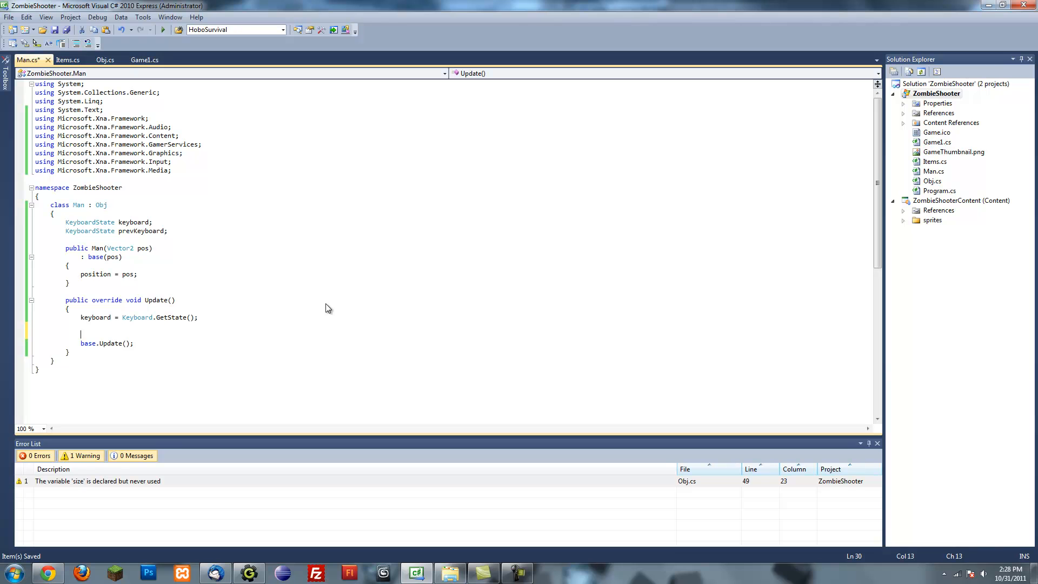
pyautogui.write('prevKeyboard = keyboard;')
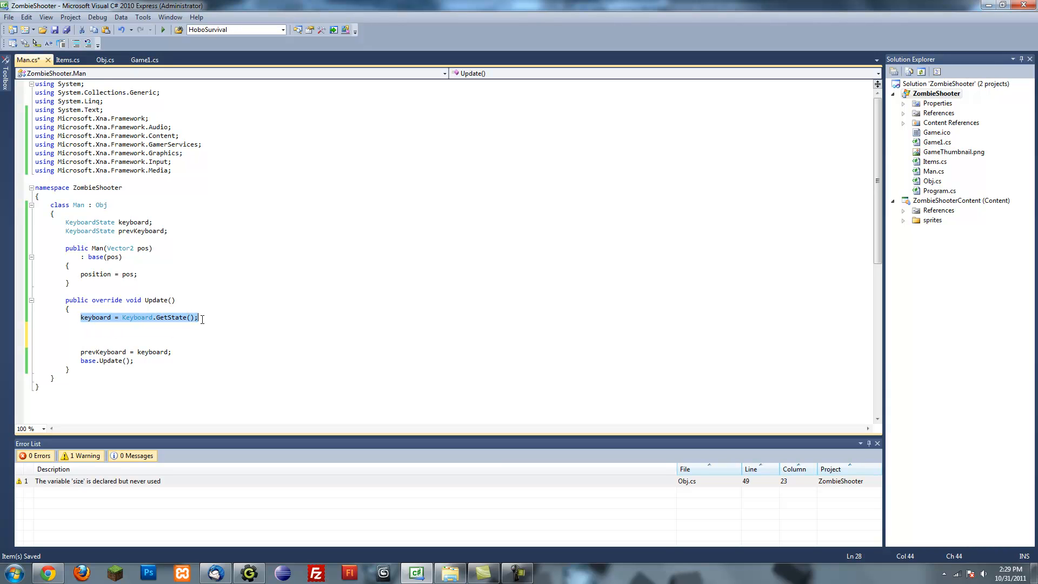
pyautogui.click(66, 352)
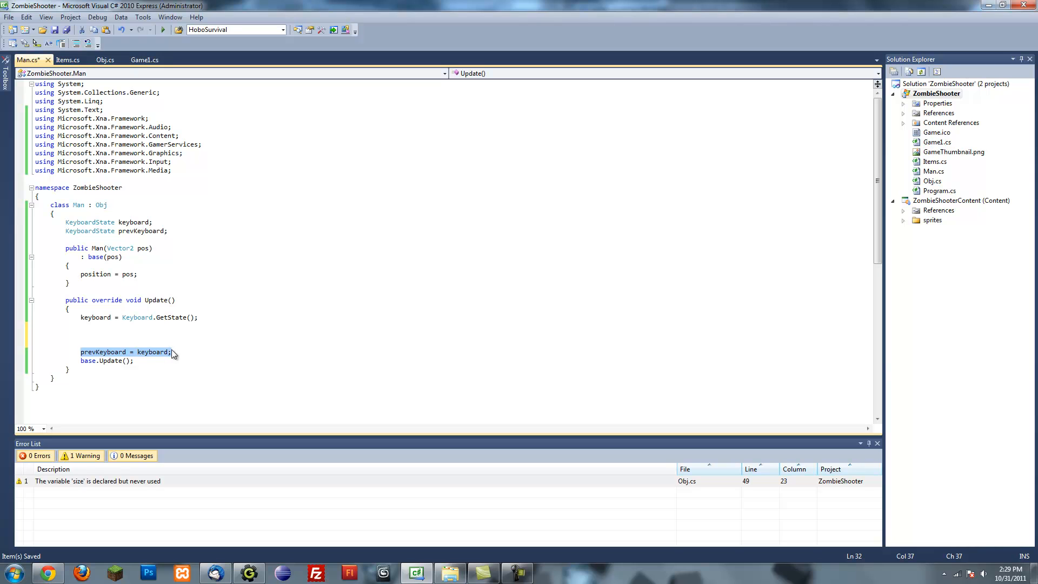
pyautogui.click(80, 325)
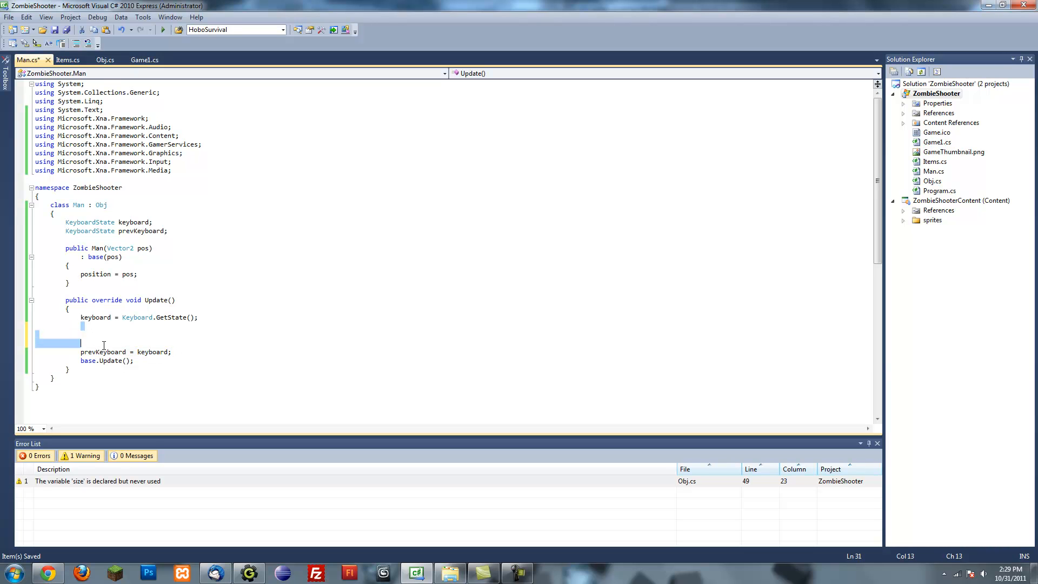
pyautogui.click(183, 352)
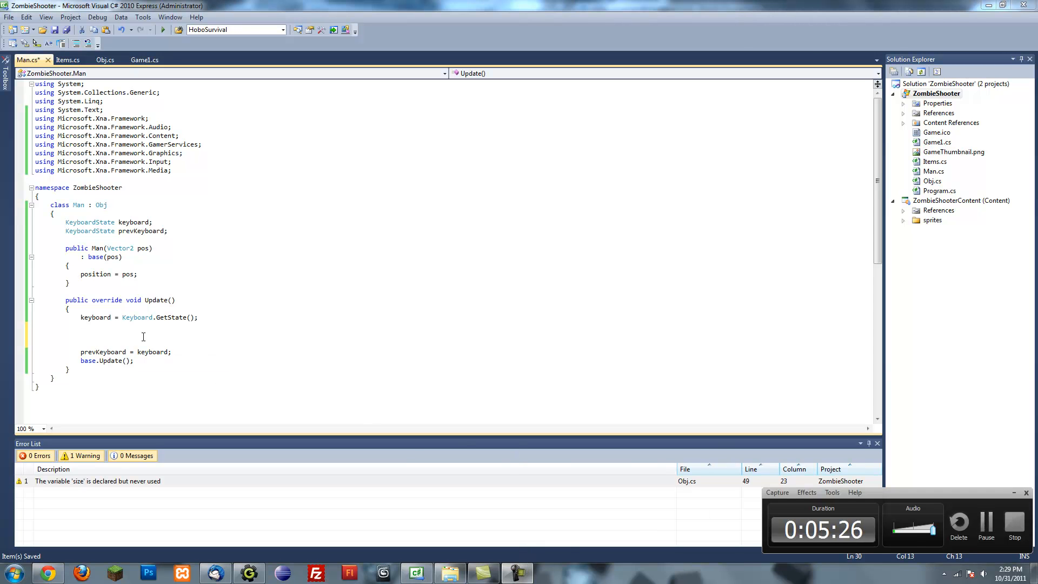
pyautogui.moveTo(517, 352)
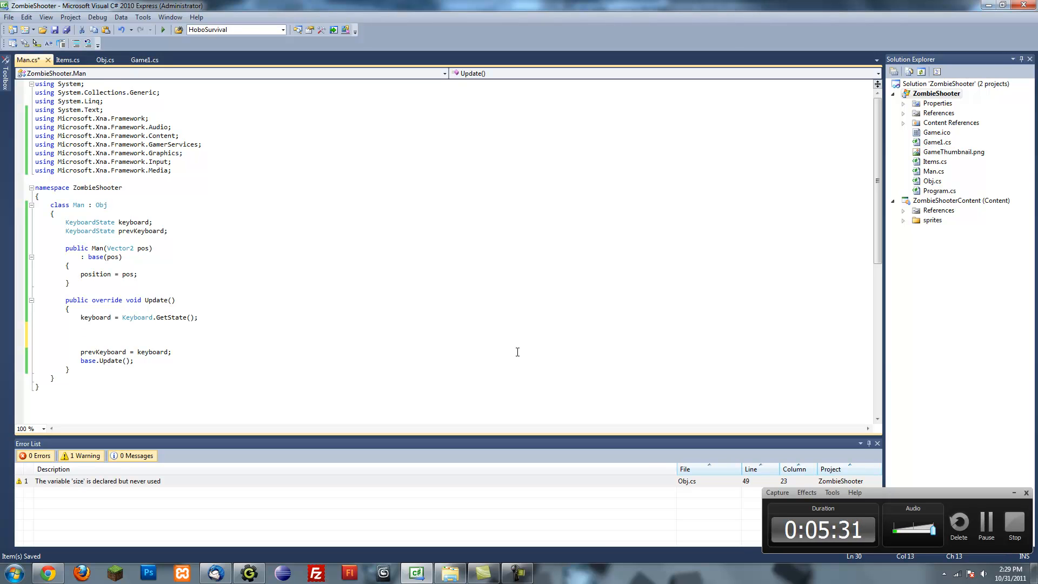
# Start an empty if() between the keyboard-reading line and the prevKeyboard line in Update.
pyautogui.write('if(')
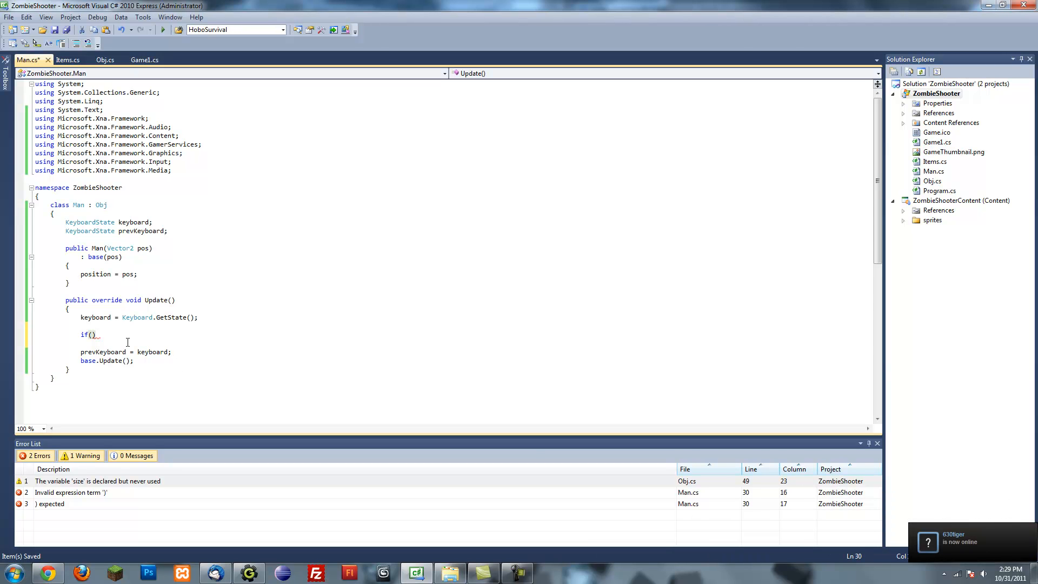
# Complete the condition as keyboard.IsKeyDown(Keys.W) and give the if its empty braces.
pyautogui.write('keyboard')
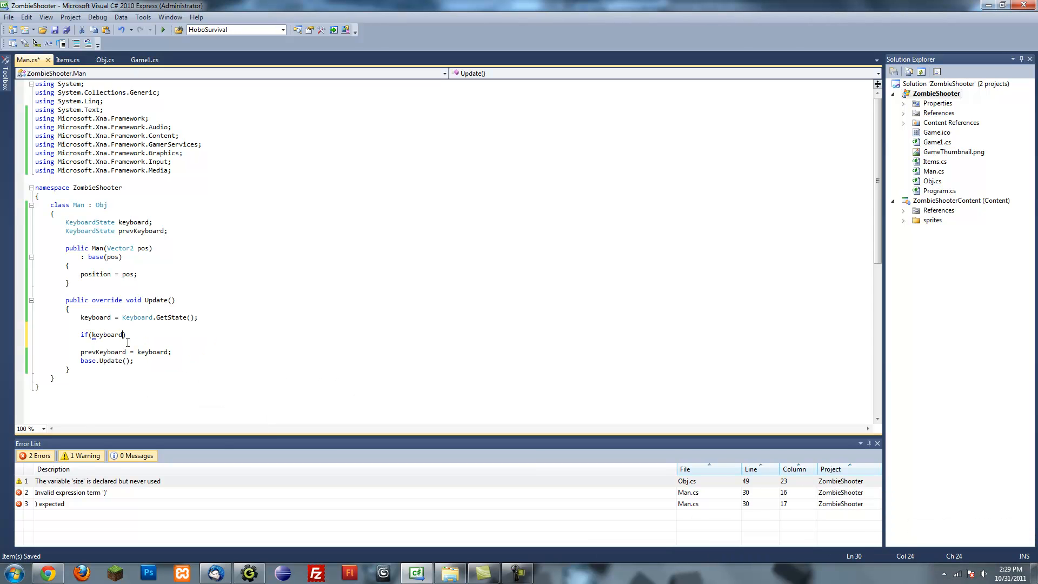
pyautogui.write('.is')
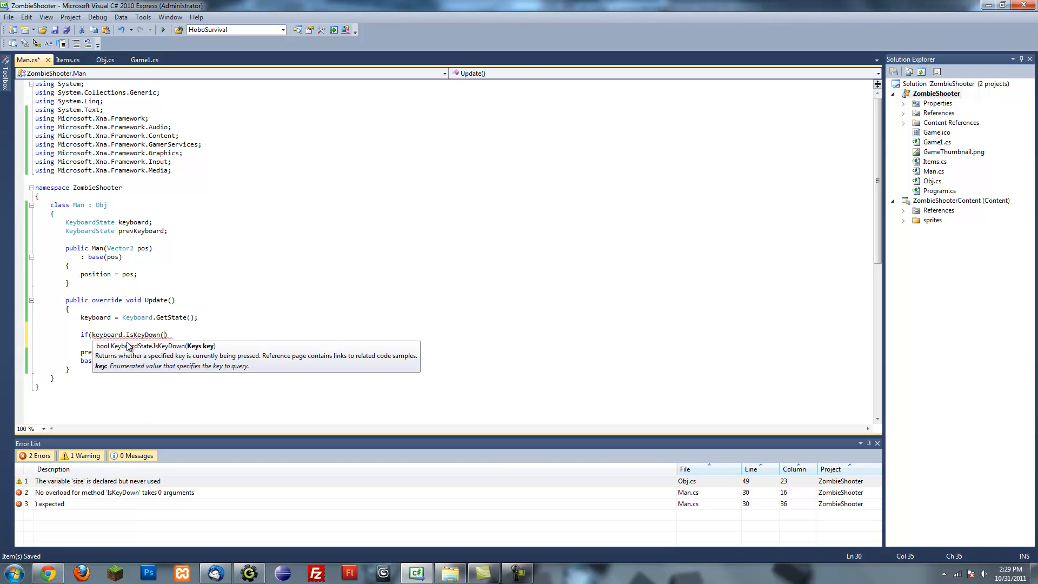
pyautogui.write('ke')
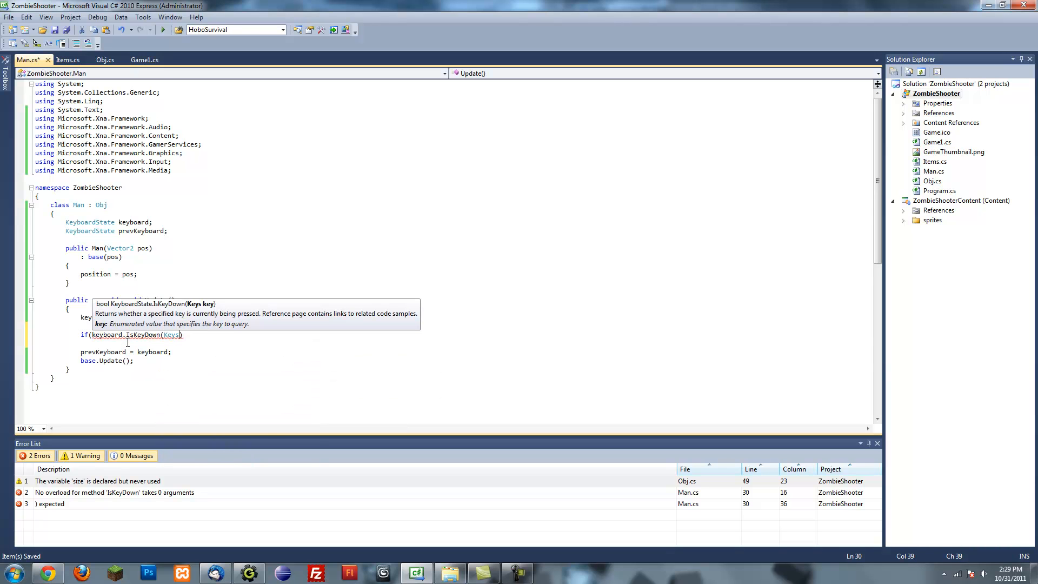
pyautogui.write('.')
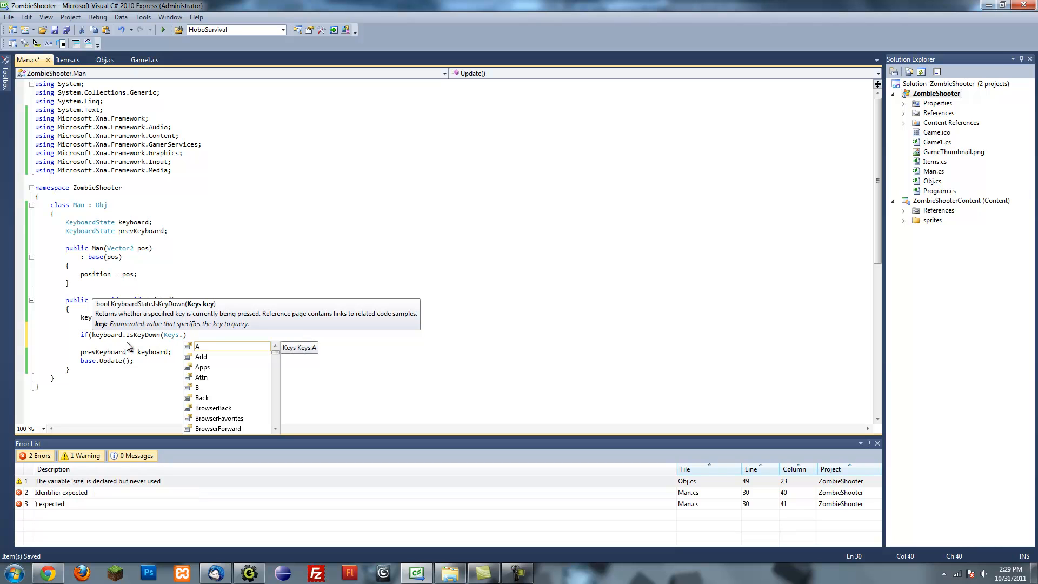
pyautogui.write('W')
pyautogui.write('{')
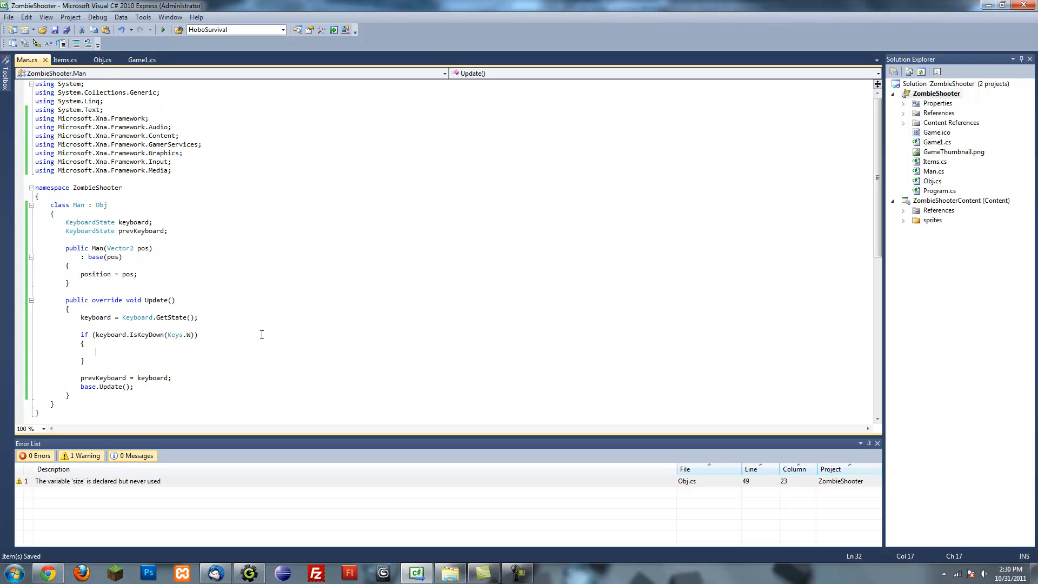
pyautogui.click(107, 351)
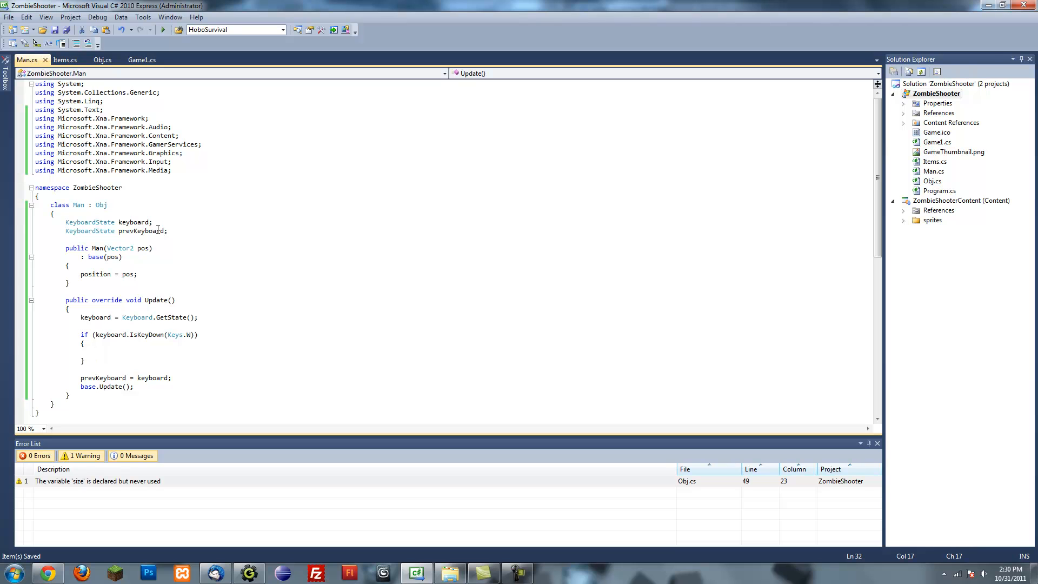
pyautogui.moveTo(307, 307)
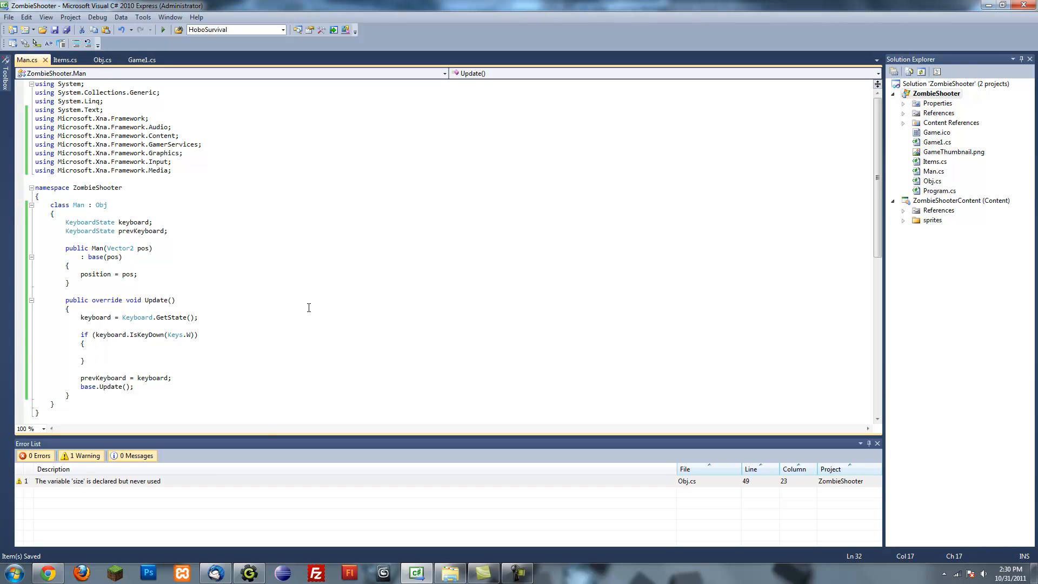
# Make the W-key block run position.Y -= spd, save, and begin a float field.
pyautogui.write('y')
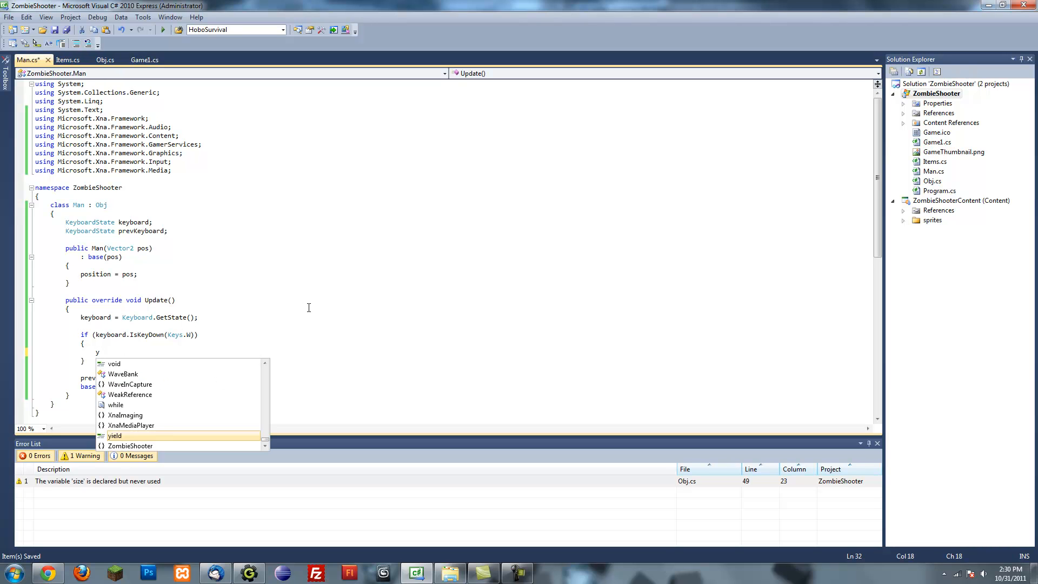
pyautogui.press('backspace')
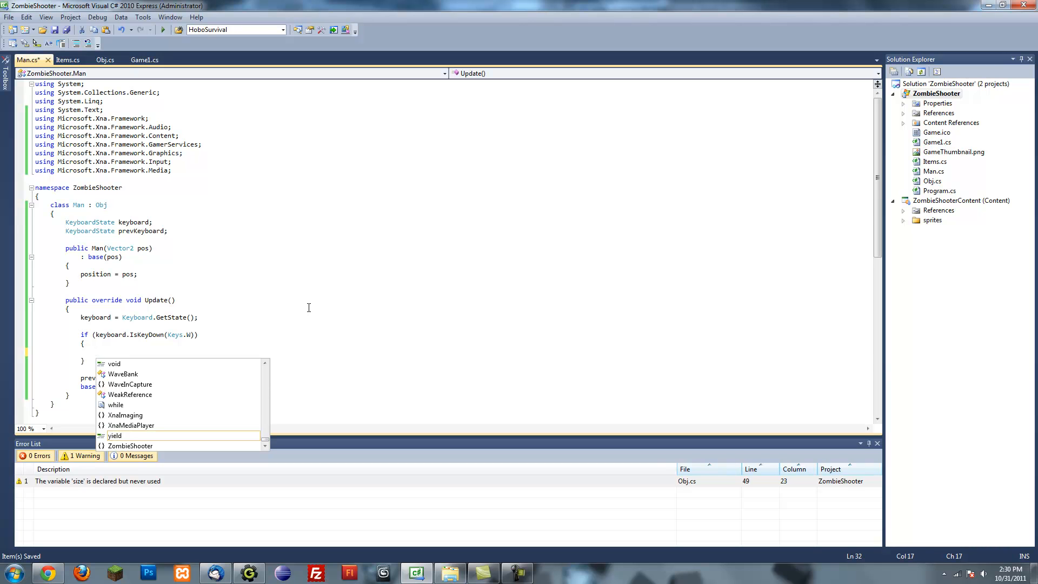
pyautogui.write('position.')
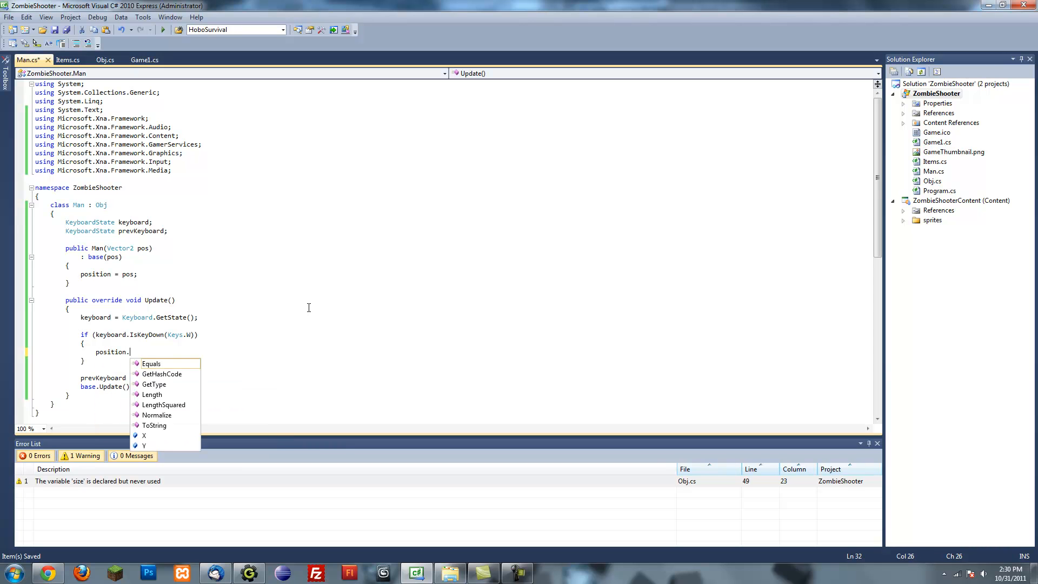
pyautogui.write('Y -0-')
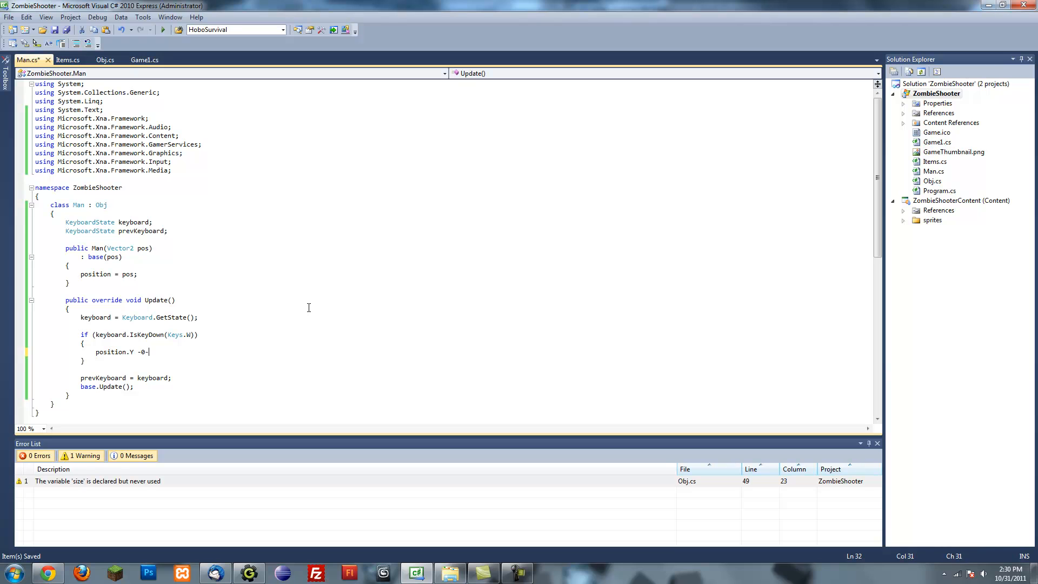
pyautogui.press('Backspace')
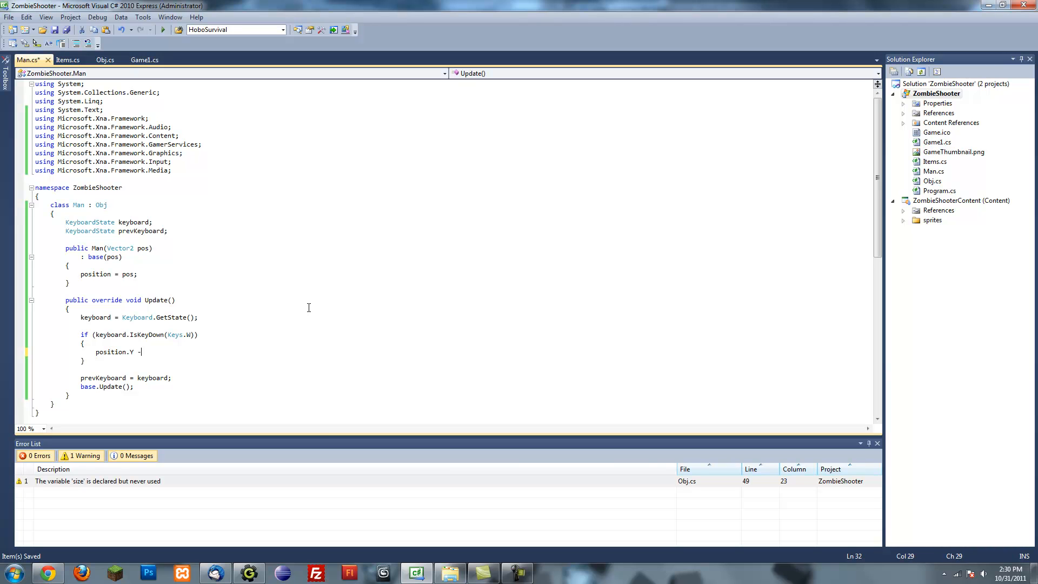
pyautogui.write('= spd;')
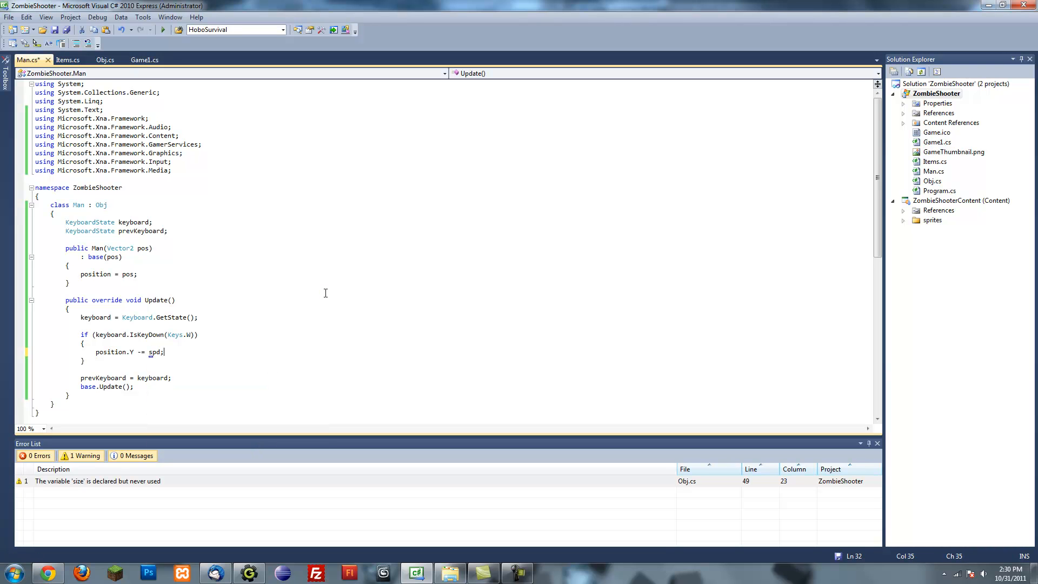
pyautogui.press('ctrl+s')
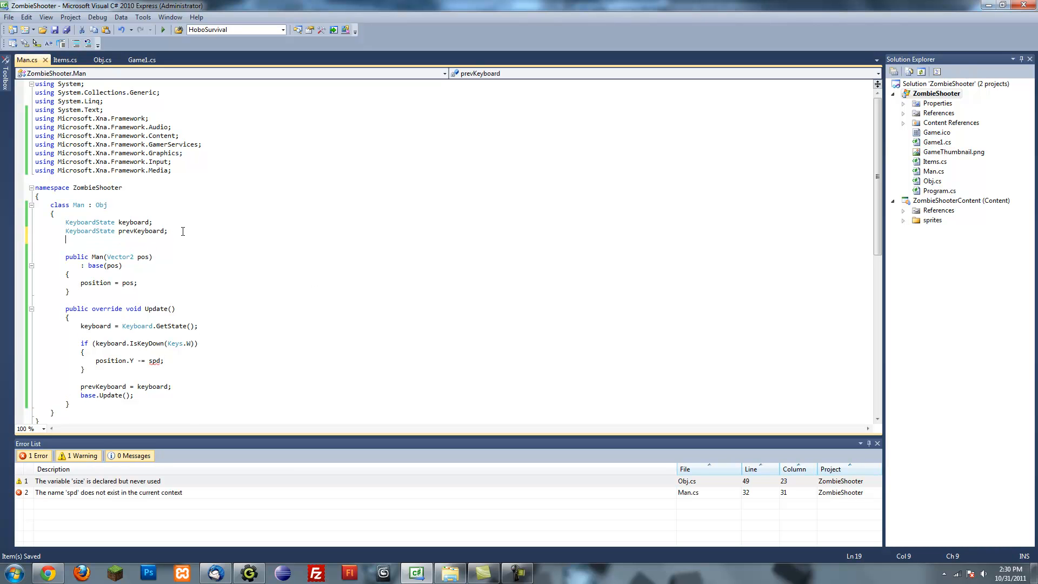
pyautogui.write('float')
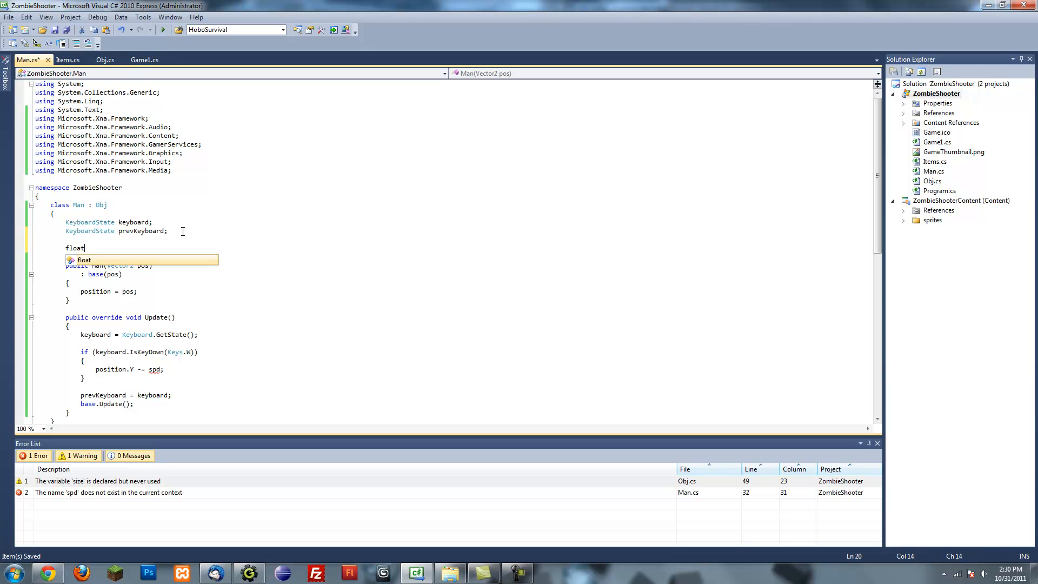
# Declare the float spd field and assign spd in the Man constructor.
pyautogui.write('spd;')
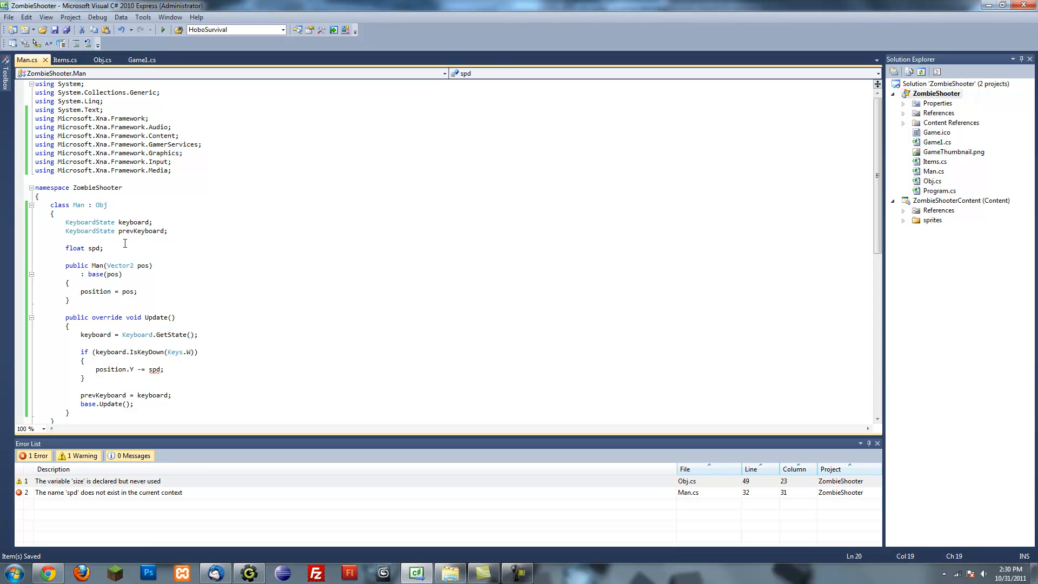
pyautogui.write('spd')
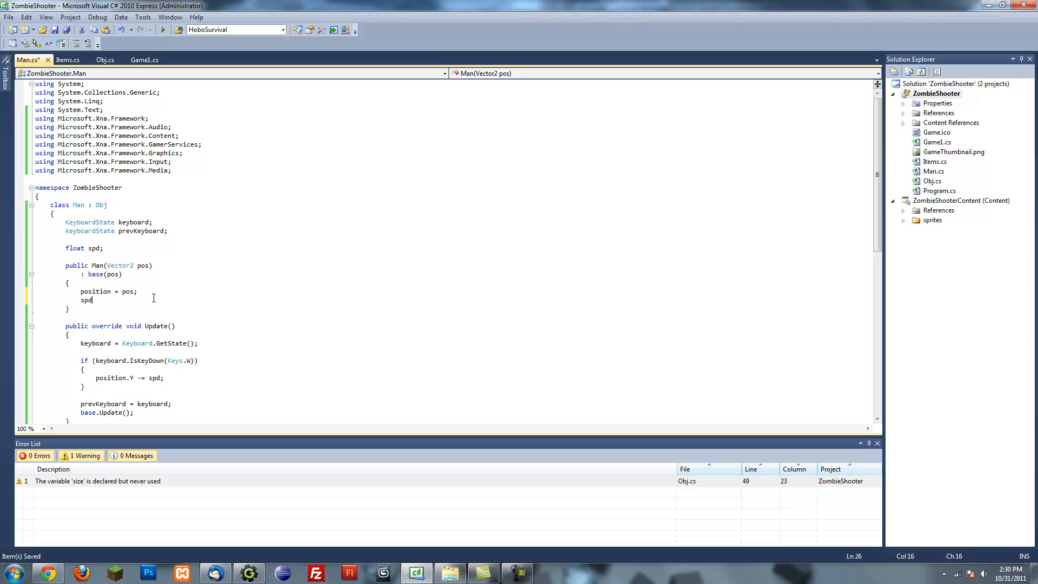
pyautogui.write('= 0;')
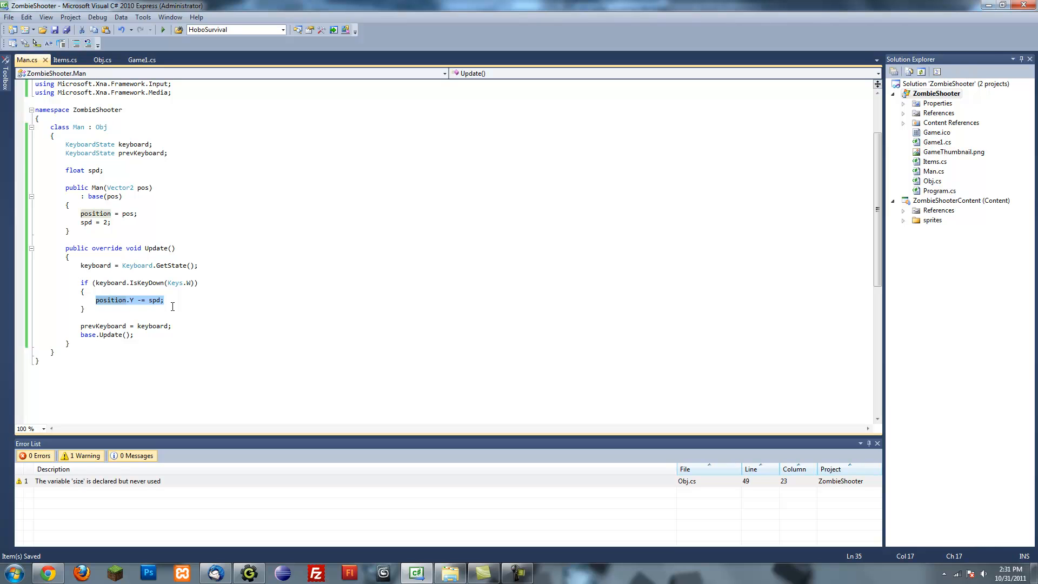
pyautogui.moveTo(161, 300)
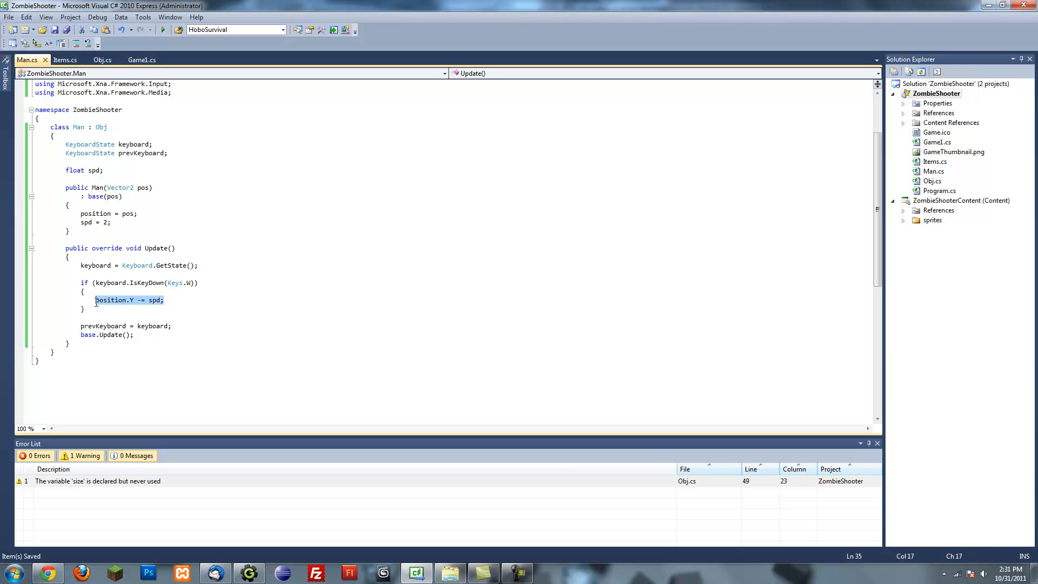
# Duplicate the W block for A, S and D using X -= spd, Y += spd, X += spd.
pyautogui.click(98, 316)
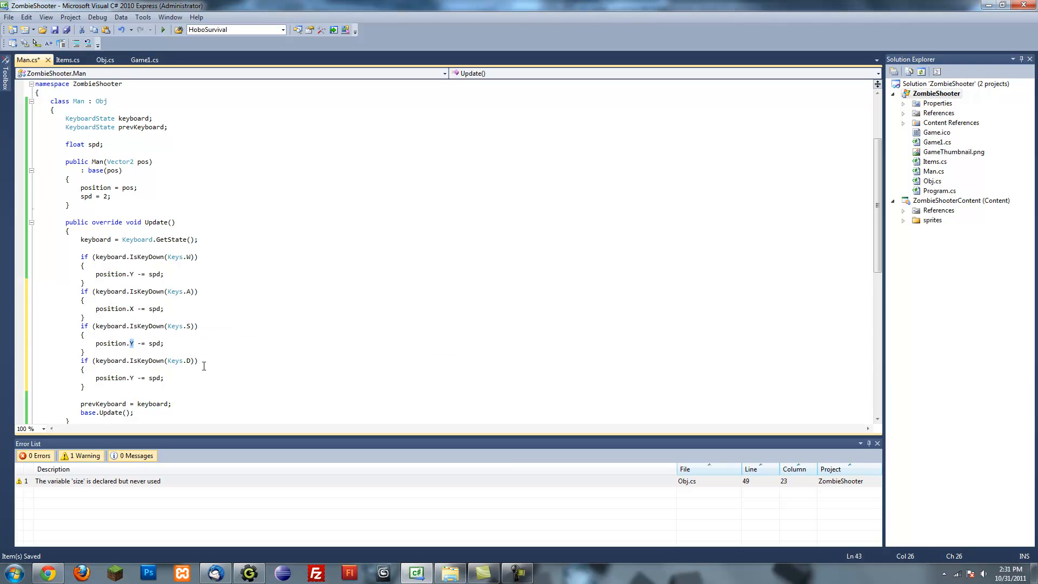
pyautogui.click(165, 342)
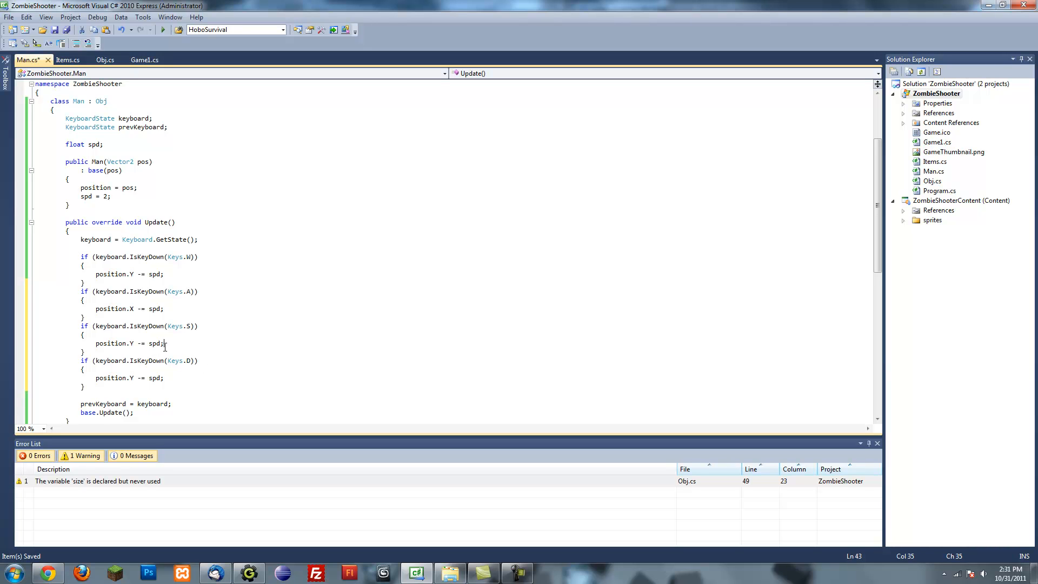
pyautogui.click(137, 344)
pyautogui.write('+')
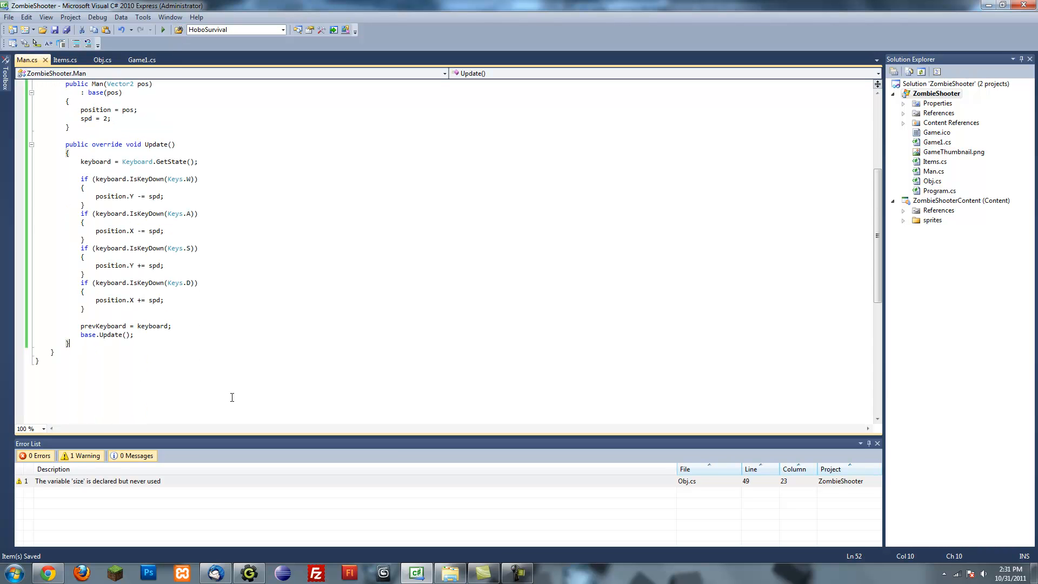
pyautogui.scroll(3)
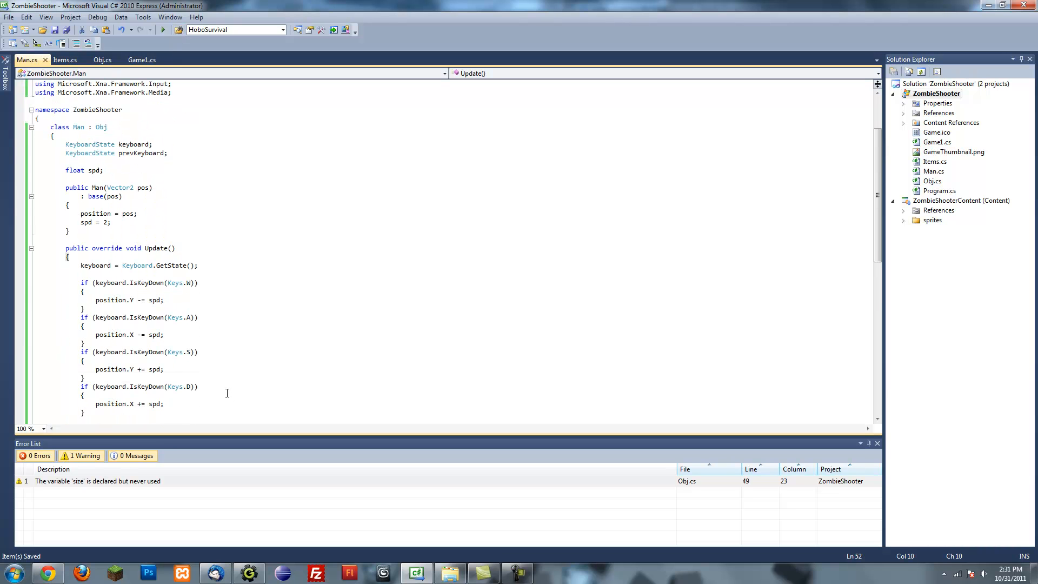
# In Game1.cs, correct the field to Man Man = new Man(new Vector2(50, 50)).
pyautogui.click(142, 60)
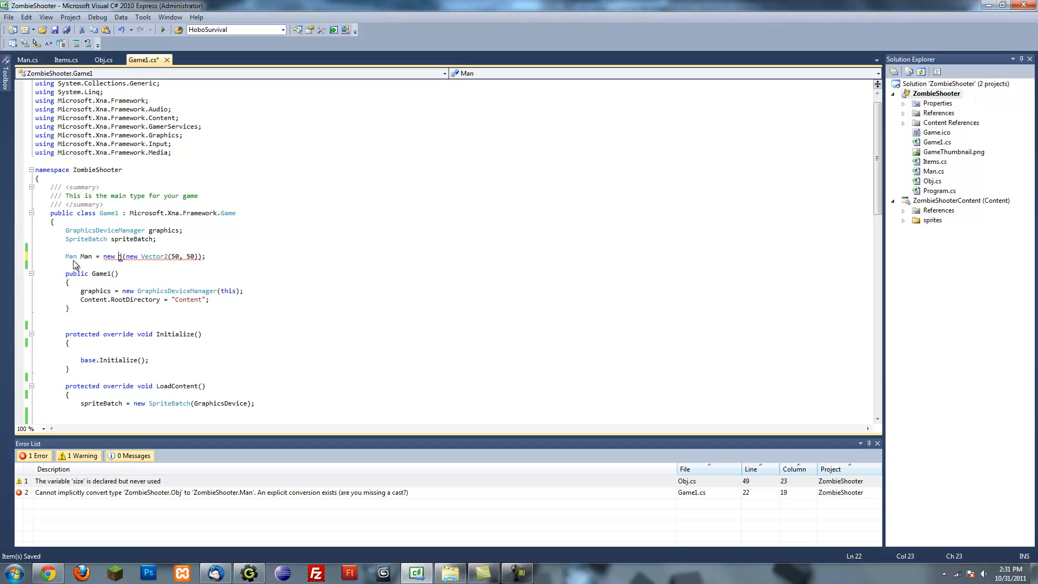
pyautogui.write('an')
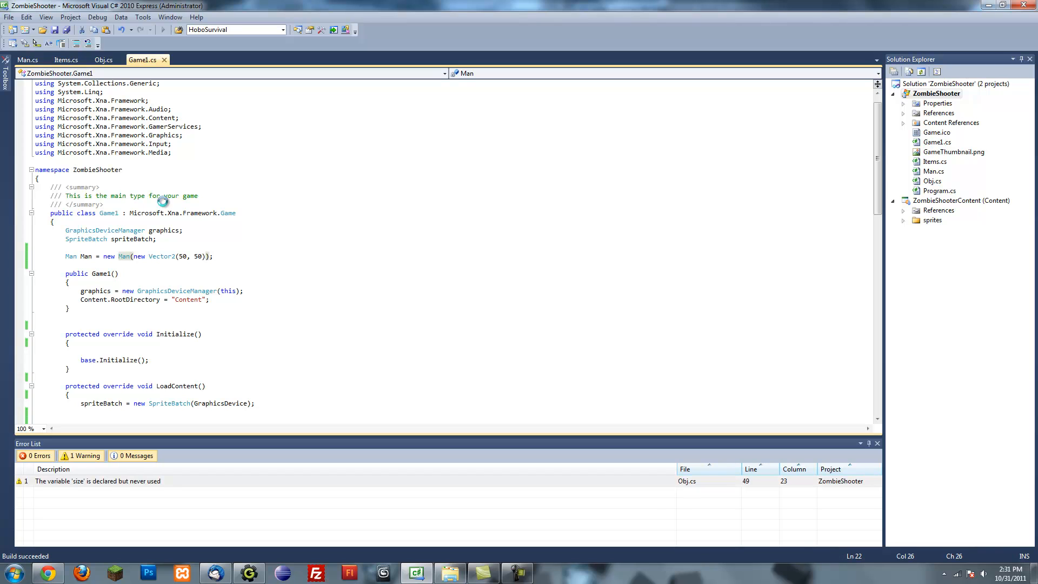
pyautogui.moveTo(186, 172)
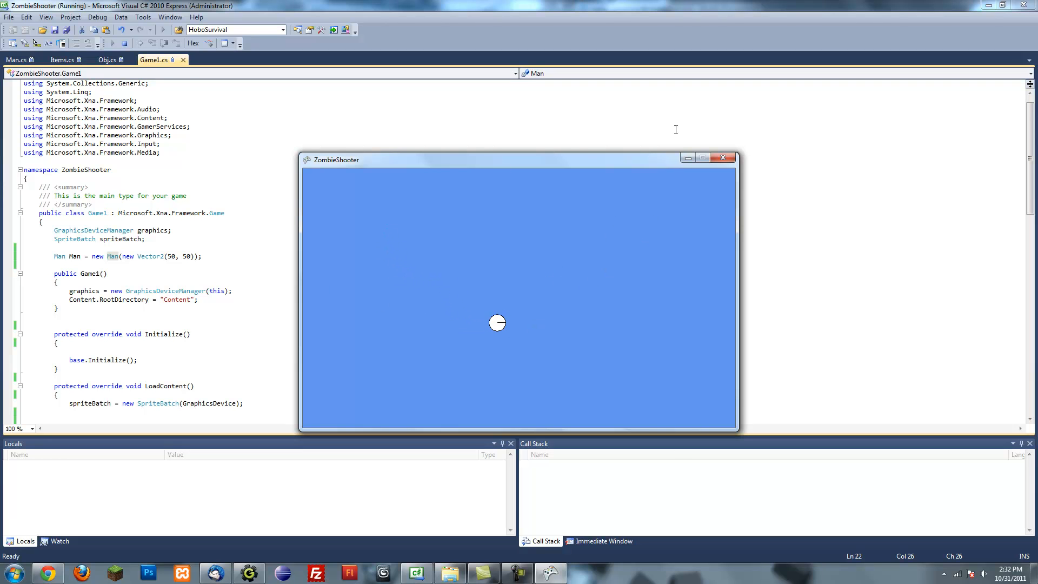
pyautogui.click(722, 157)
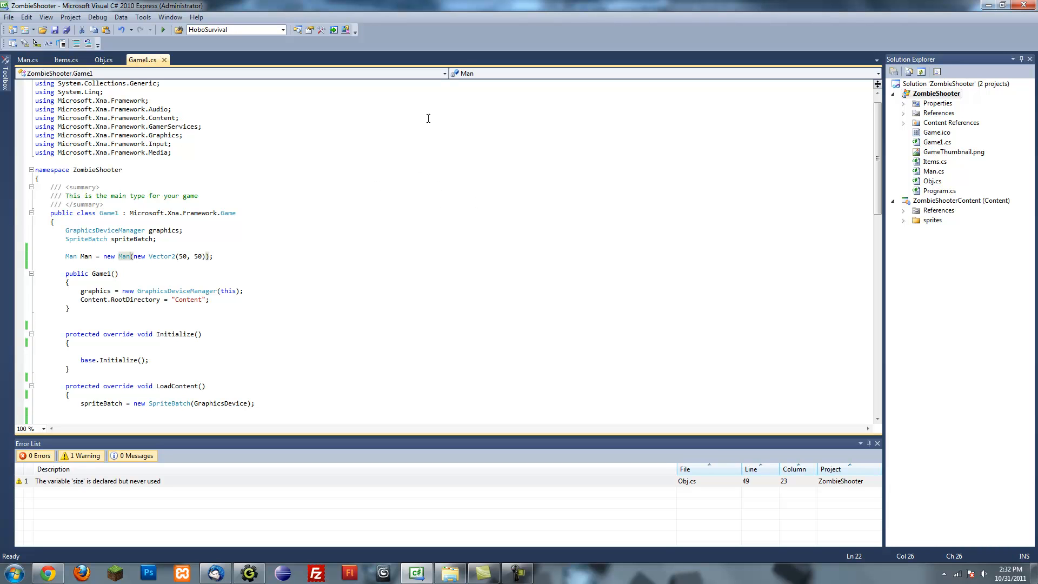
# Return to Man.cs and scroll through Update to review the WASD movement code.
pyautogui.click(27, 59)
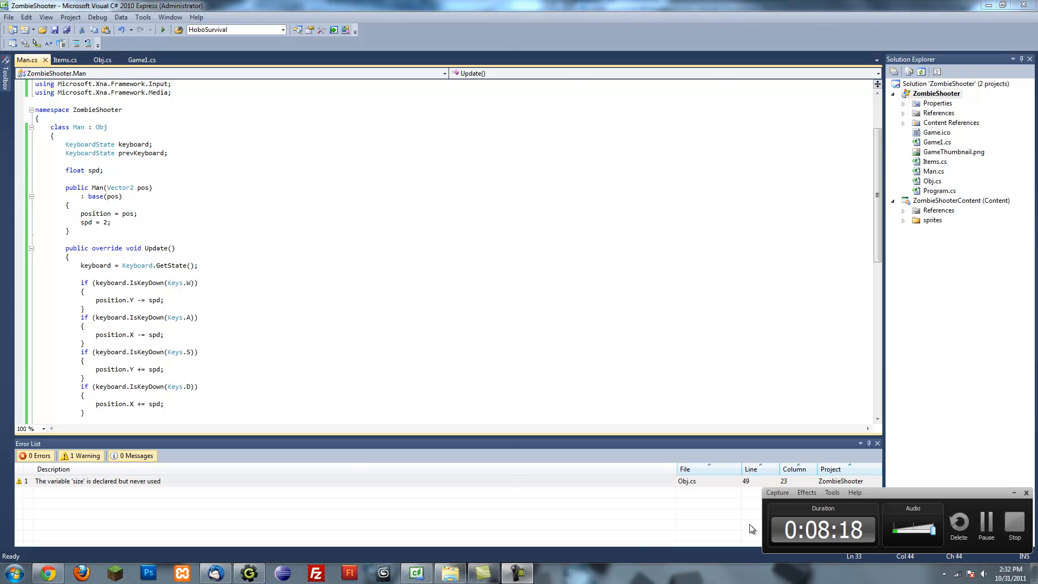
pyautogui.moveTo(719, 392)
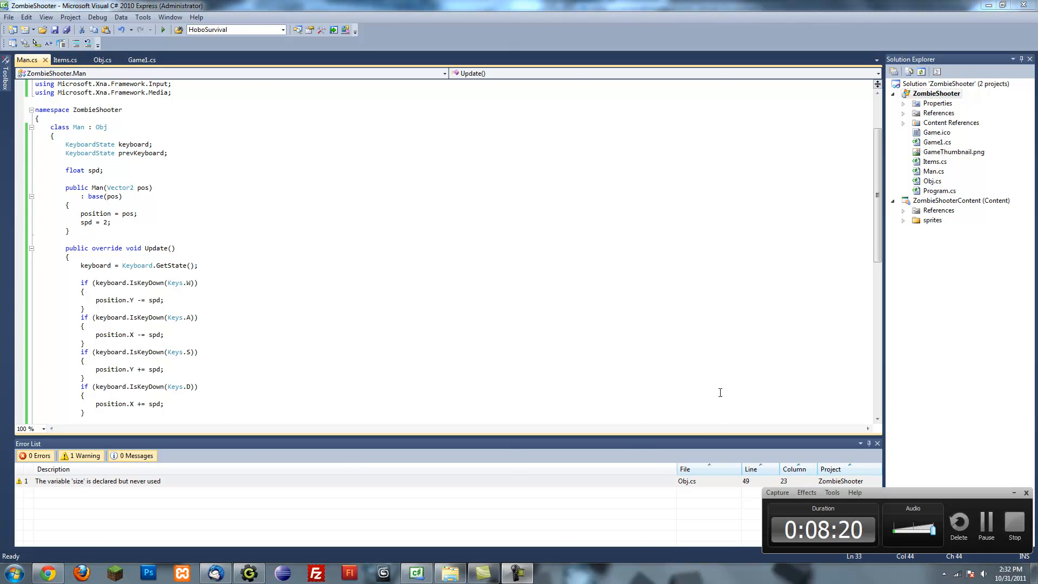
pyautogui.scroll(-3)
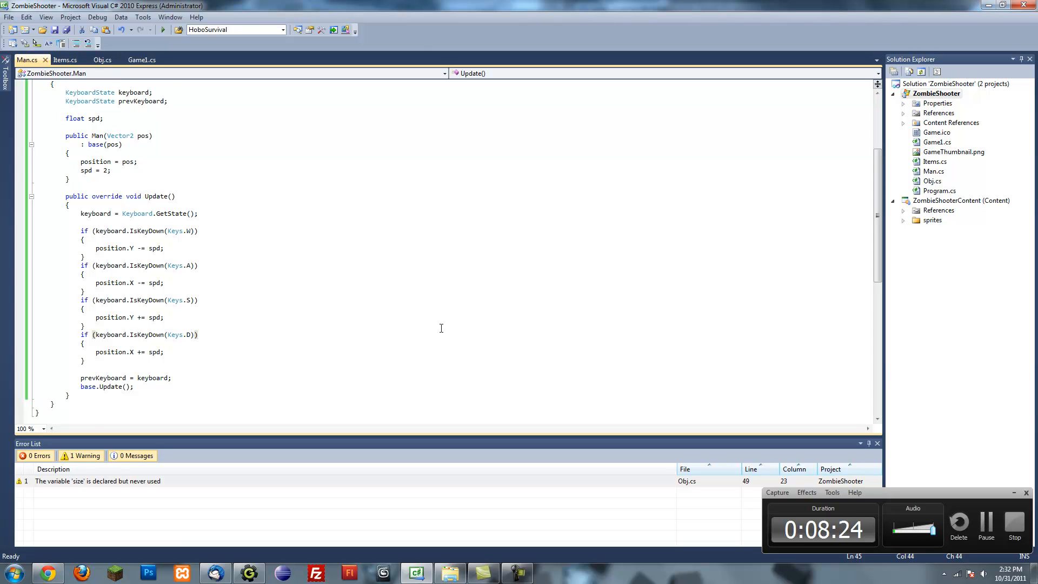
pyautogui.scroll(3)
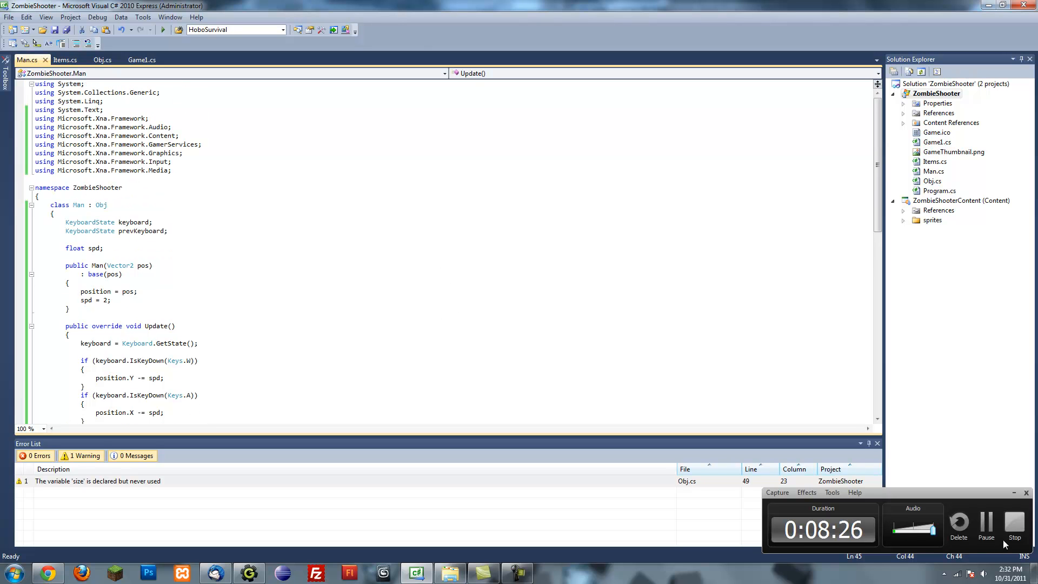